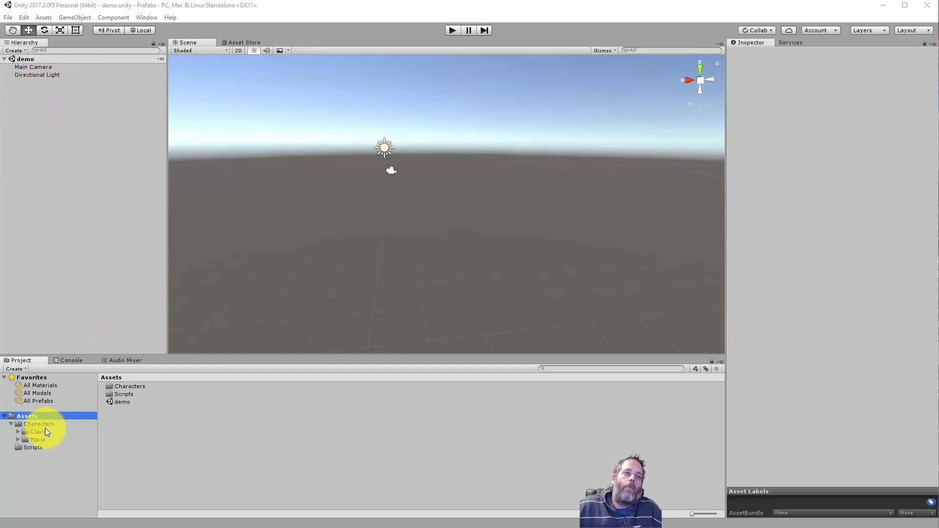
Step: Place the Maria model with the Sword Fighter animator controller, then play-test and stop
{"action": "left_click", "coordinate": [36, 439]}
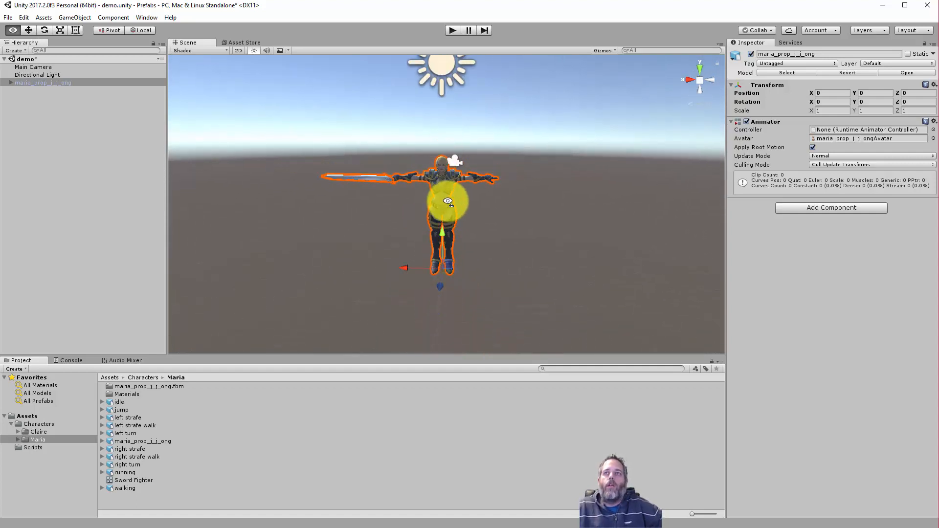
{"action": "mouse_move", "coordinate": [620, 133]}
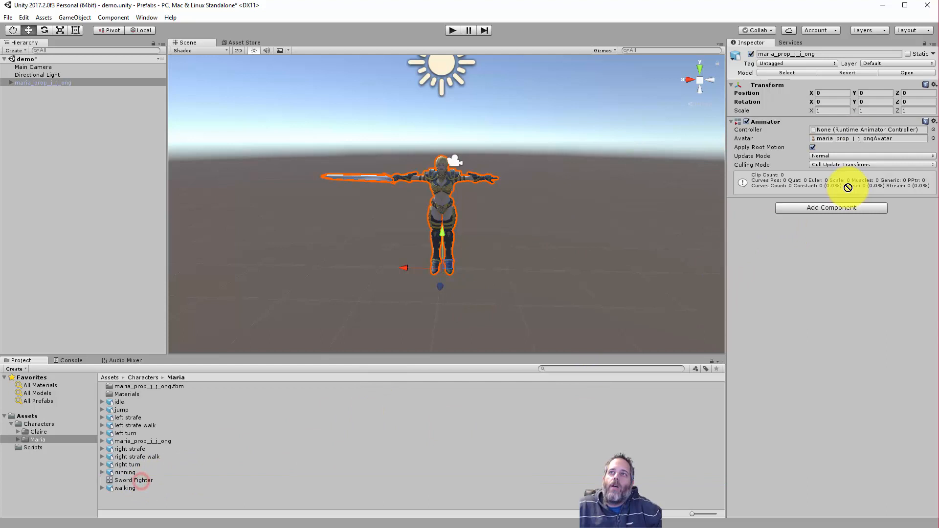
{"action": "left_click", "coordinate": [453, 30]}
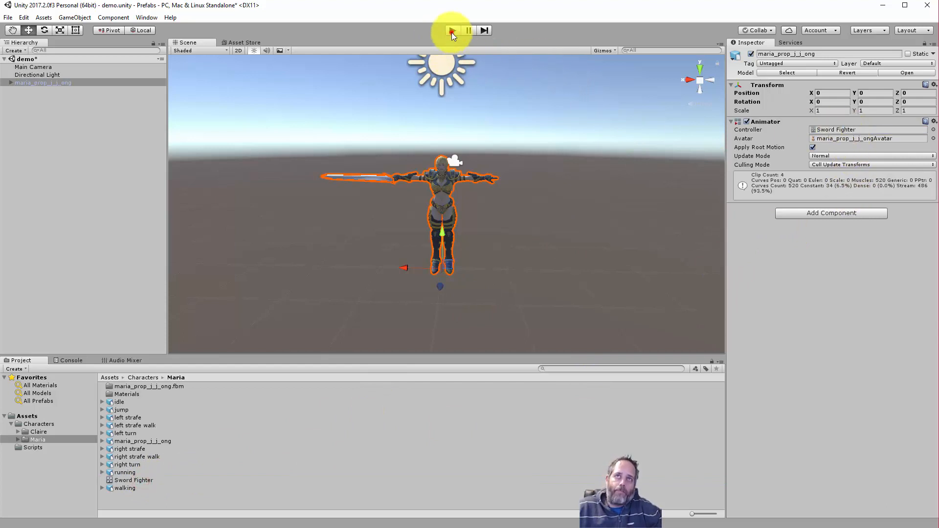
{"action": "left_click", "coordinate": [454, 30]}
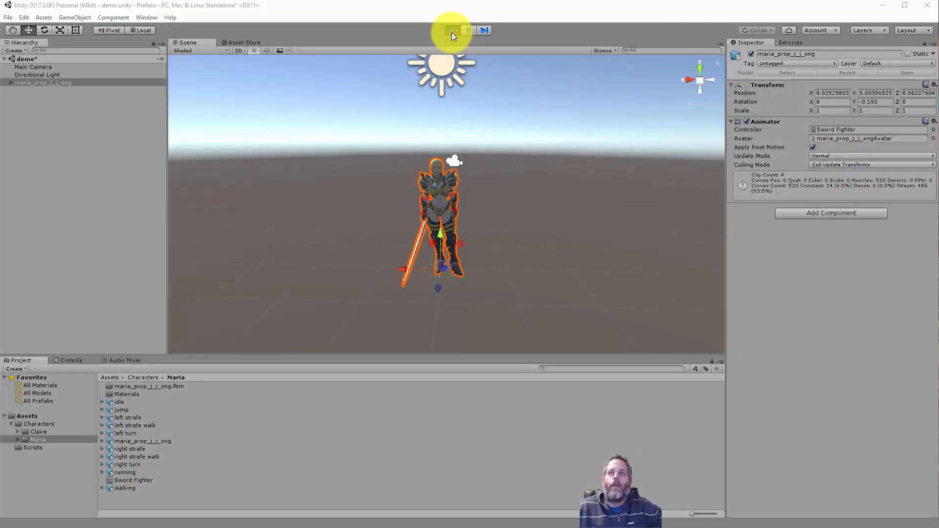
{"action": "left_click", "coordinate": [455, 30]}
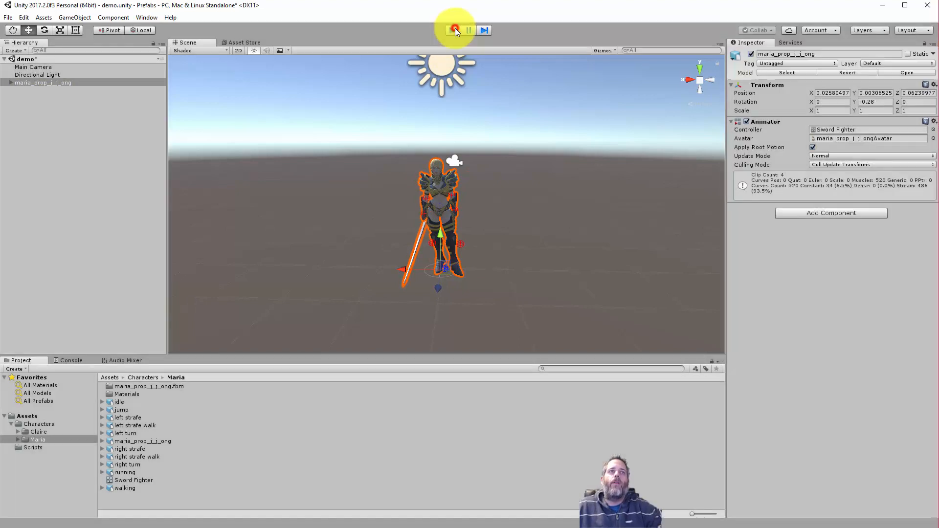
{"action": "left_click", "coordinate": [454, 30]}
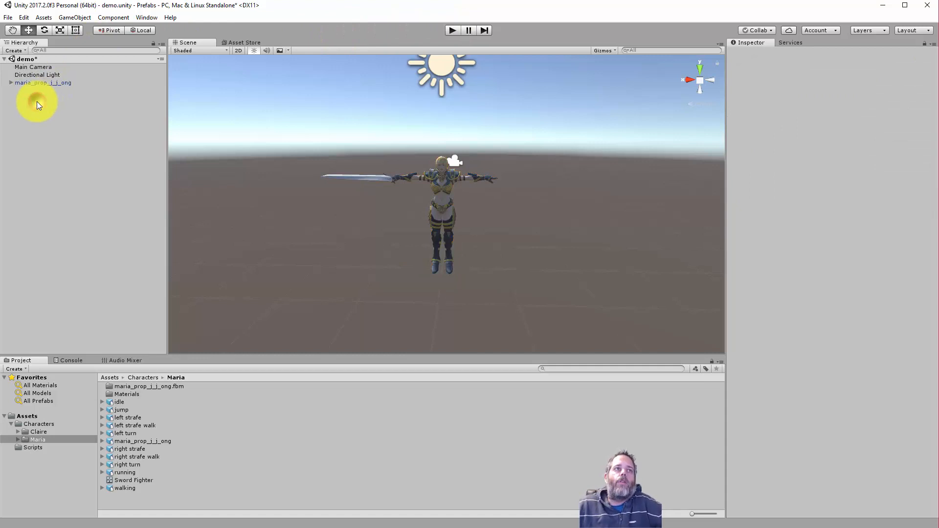
Step: Create an empty object 'Character Sword Fighter' and parent the maria_prop_j_j_ong model under it
{"action": "right_click", "coordinate": [39, 90]}
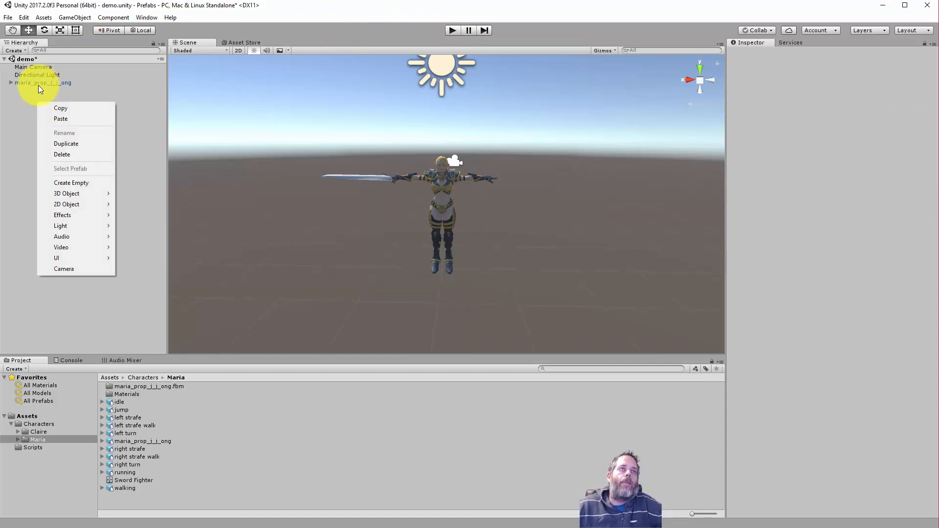
{"action": "left_click", "coordinate": [71, 182]}
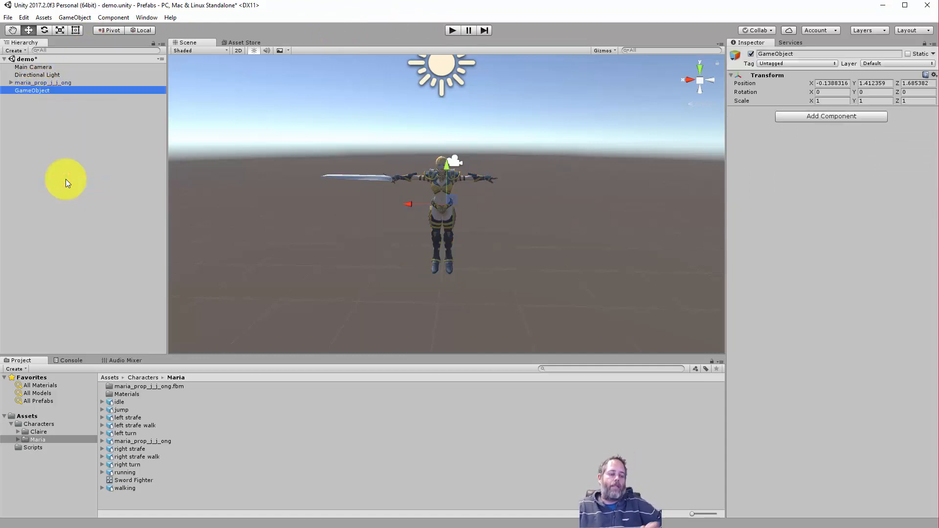
{"action": "type", "text": "Character Maria"}
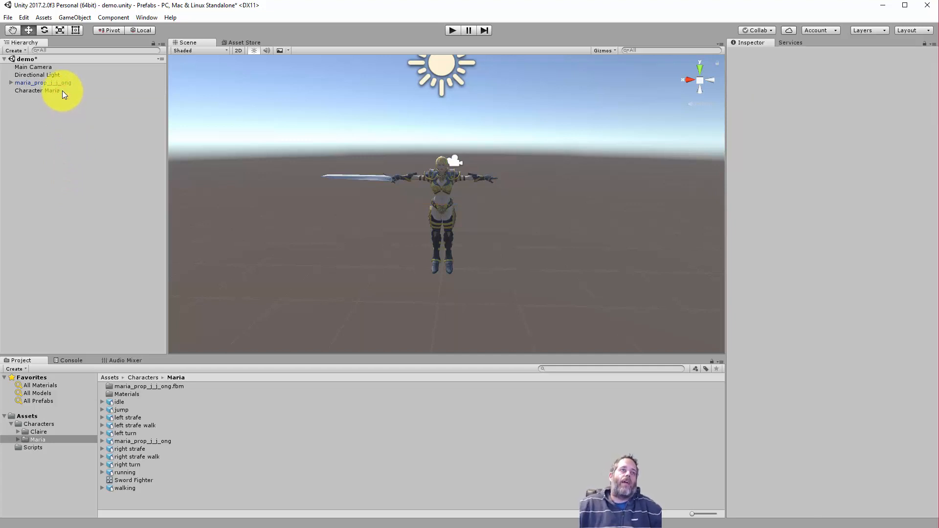
{"action": "left_click", "coordinate": [36, 90]}
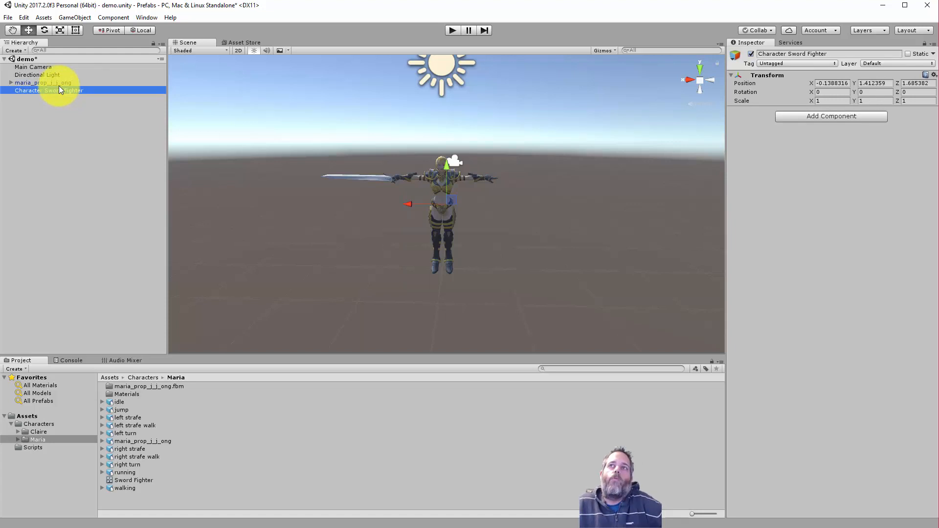
{"action": "left_click", "coordinate": [44, 82]}
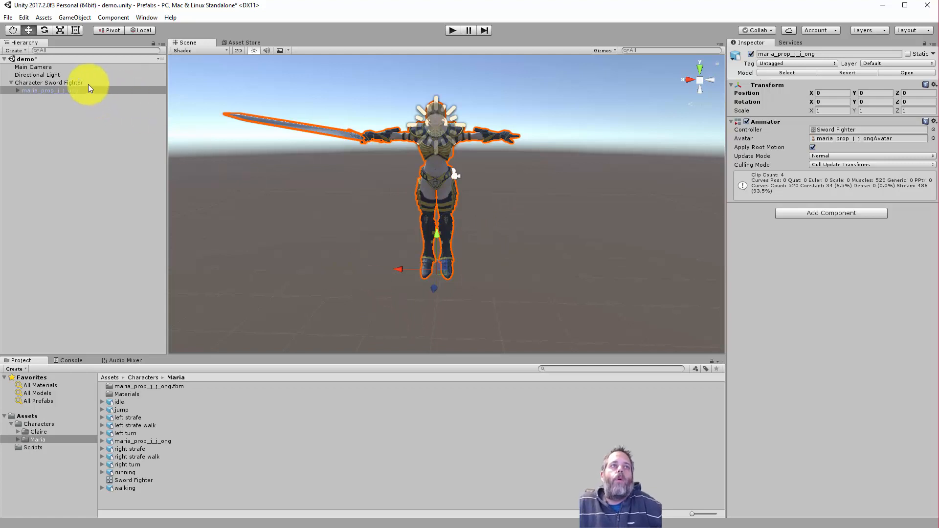
{"action": "left_click", "coordinate": [49, 82]}
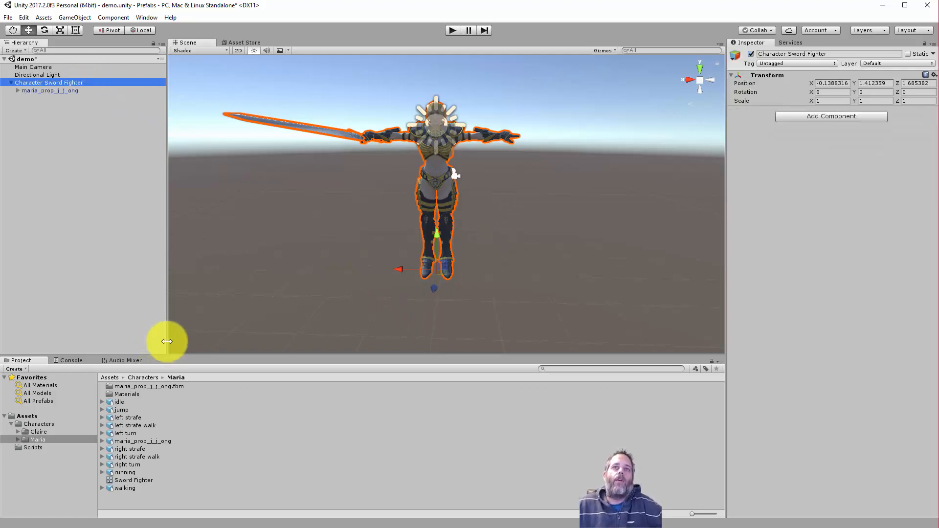
Step: Attach the CharacterAnimatorRandomization and CharacterHealth scripts to Character Sword Fighter, with Max Hp 100
{"action": "left_click", "coordinate": [31, 447]}
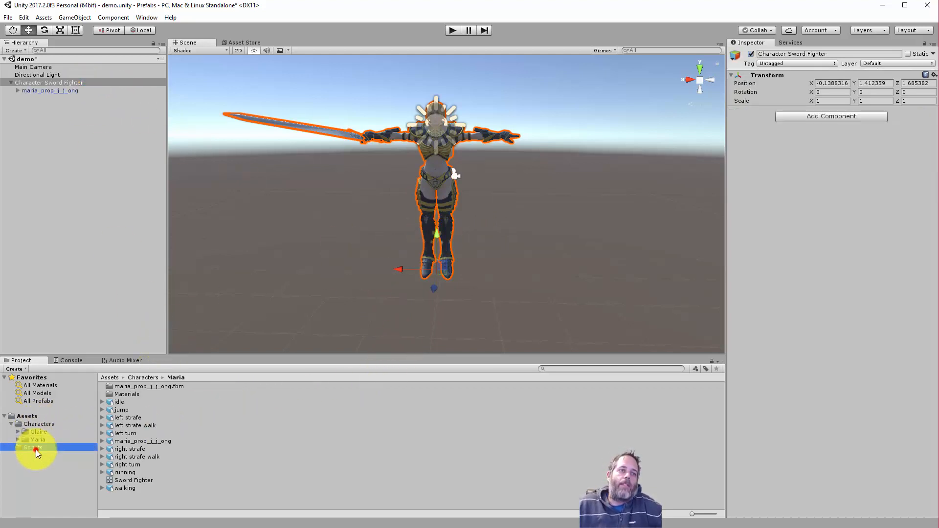
{"action": "left_click", "coordinate": [34, 447]}
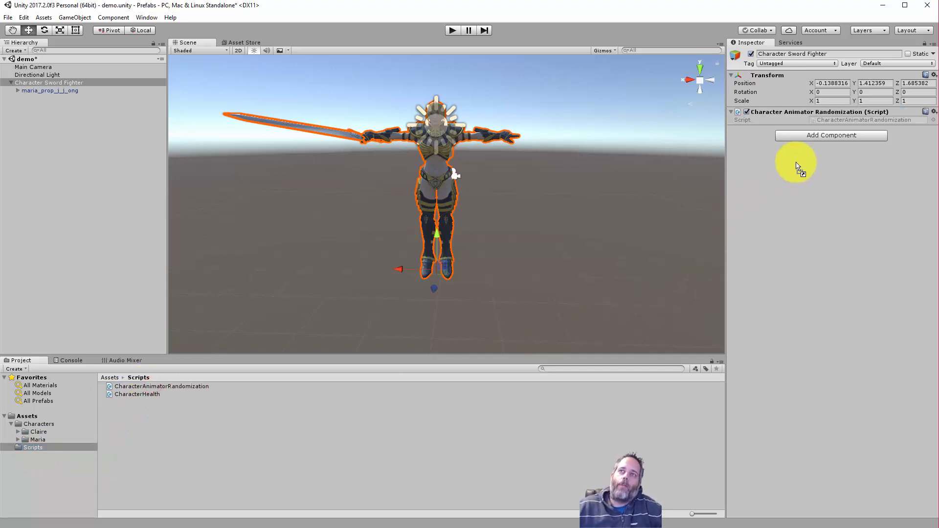
{"action": "mouse_move", "coordinate": [163, 404]}
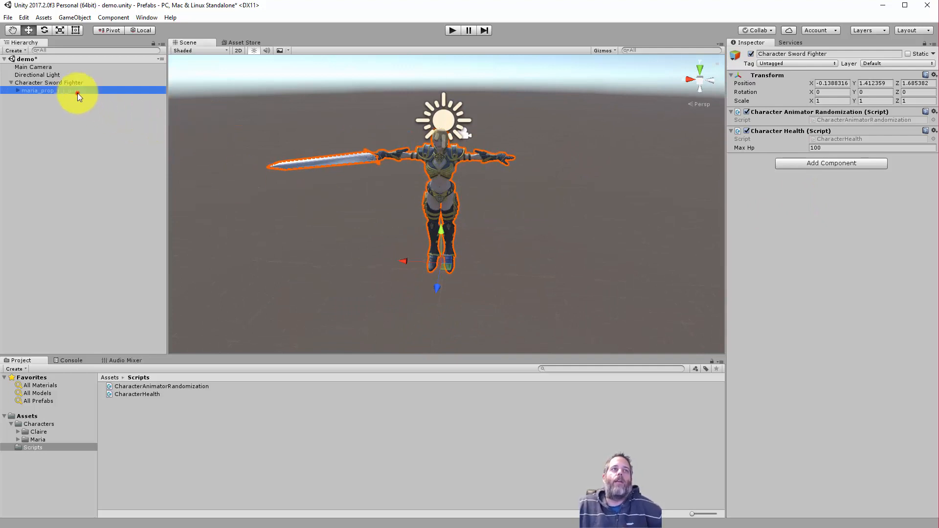
{"action": "left_click", "coordinate": [46, 82]}
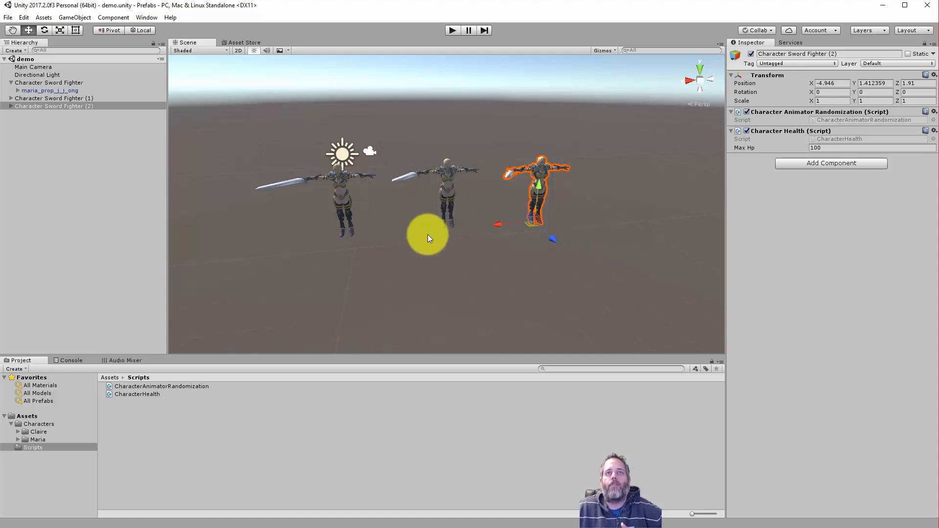
{"action": "mouse_move", "coordinate": [464, 54]}
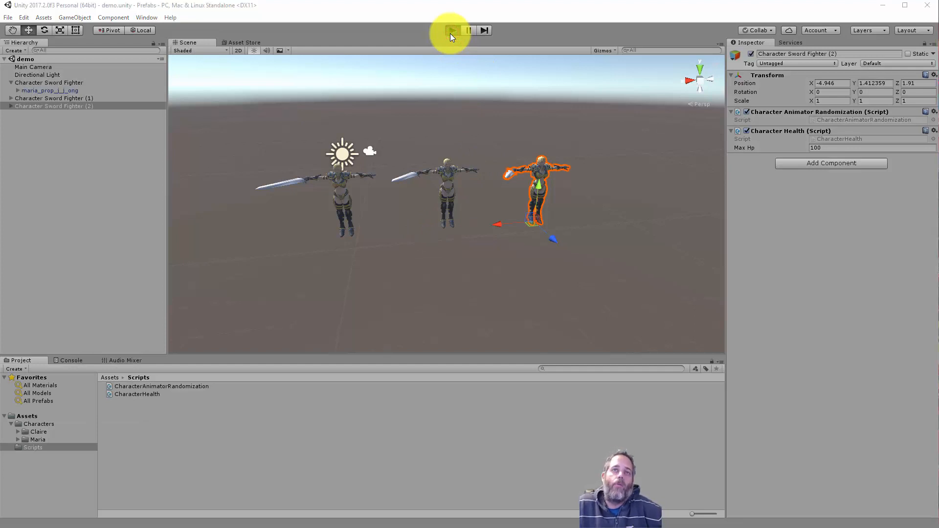
Step: Play-test the scene to watch the three sword fighter copies animate, then stop
{"action": "left_click", "coordinate": [452, 30]}
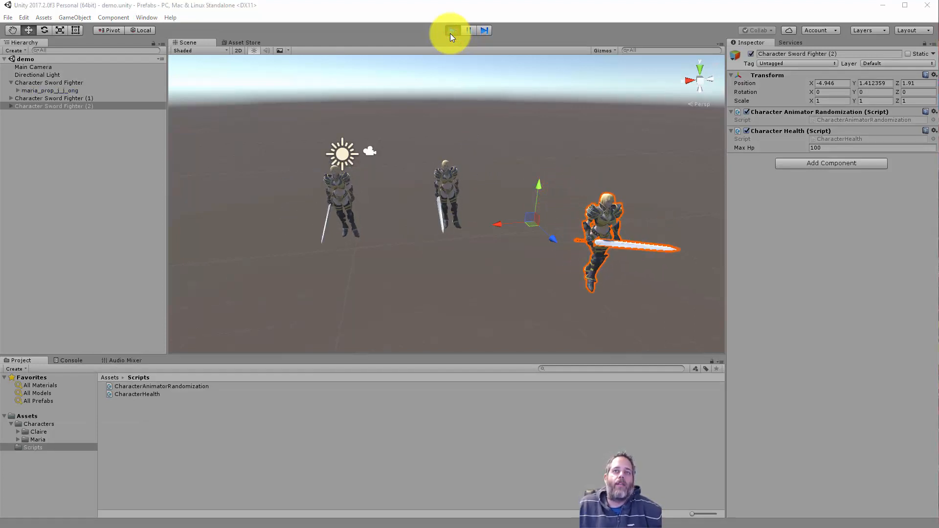
{"action": "left_click", "coordinate": [453, 31]}
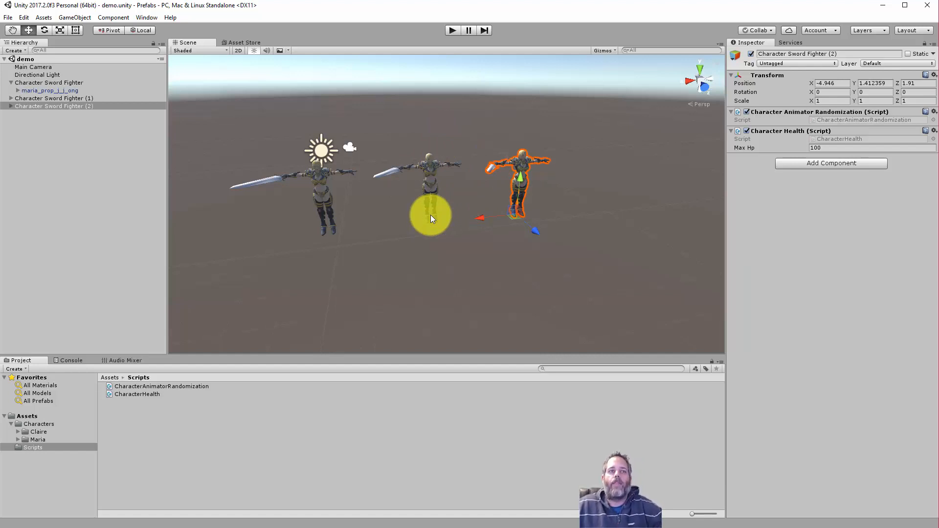
Step: Lower Max Hp from 100 to 50 on all three Character Sword Fighter copies
{"action": "left_click", "coordinate": [821, 148]}
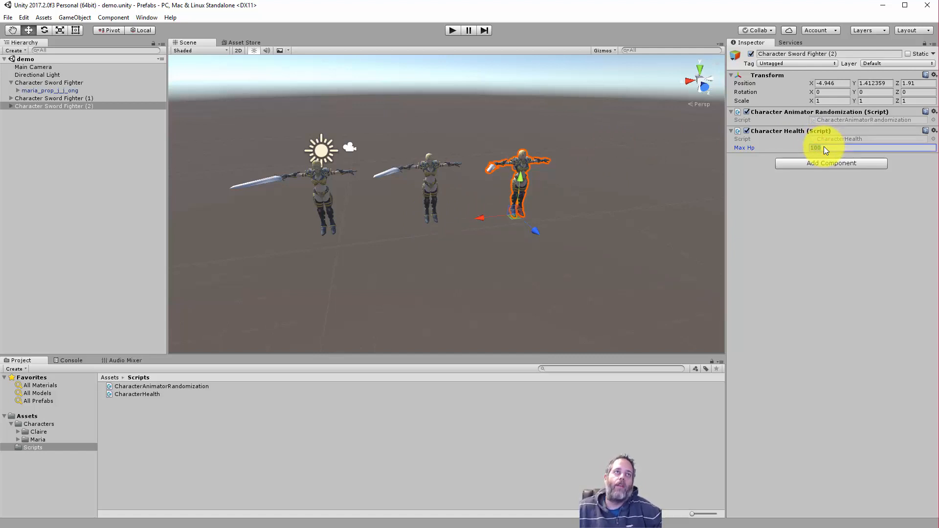
{"action": "type", "text": "50"}
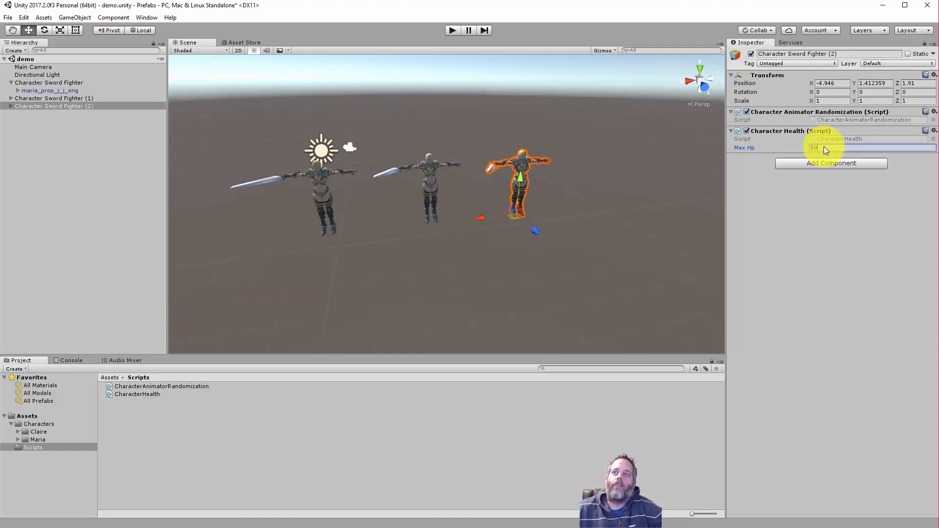
{"action": "left_click", "coordinate": [52, 97]}
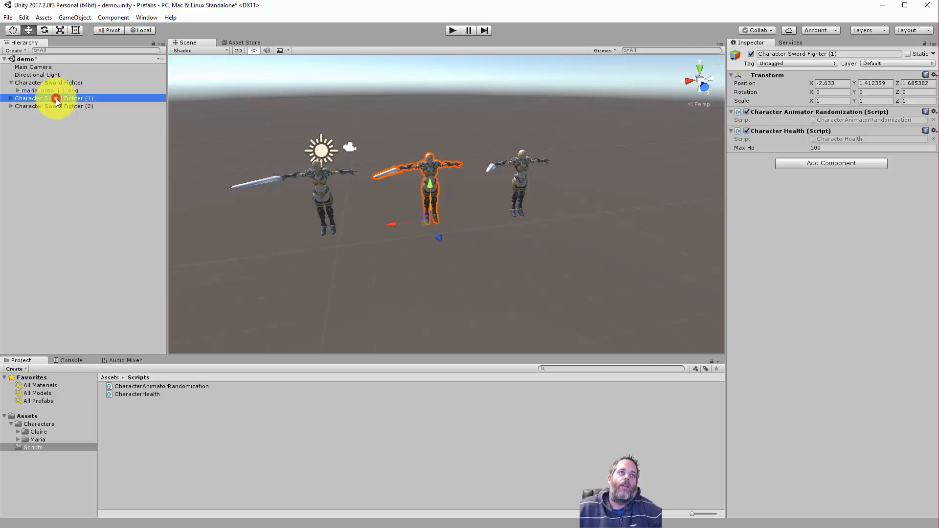
{"action": "left_click", "coordinate": [10, 83]}
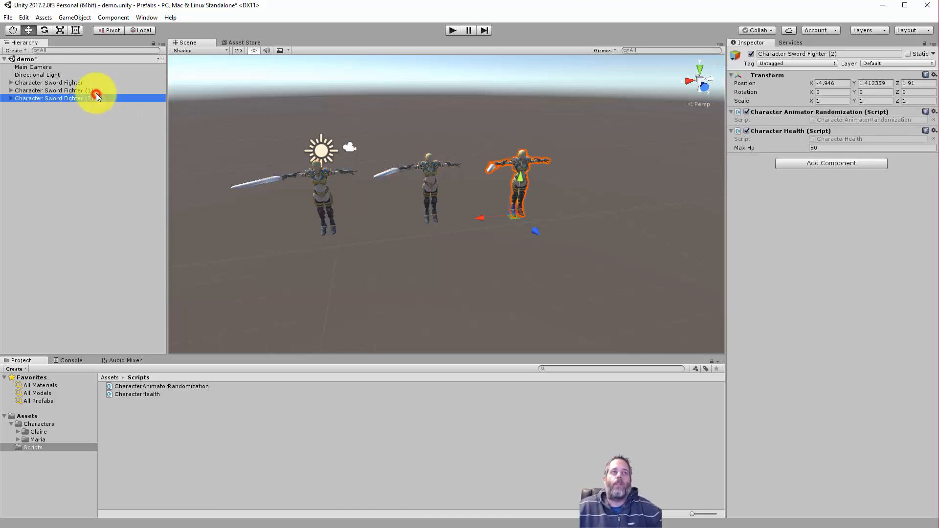
{"action": "left_click", "coordinate": [48, 82]}
{"action": "type", "text": "sword f"}
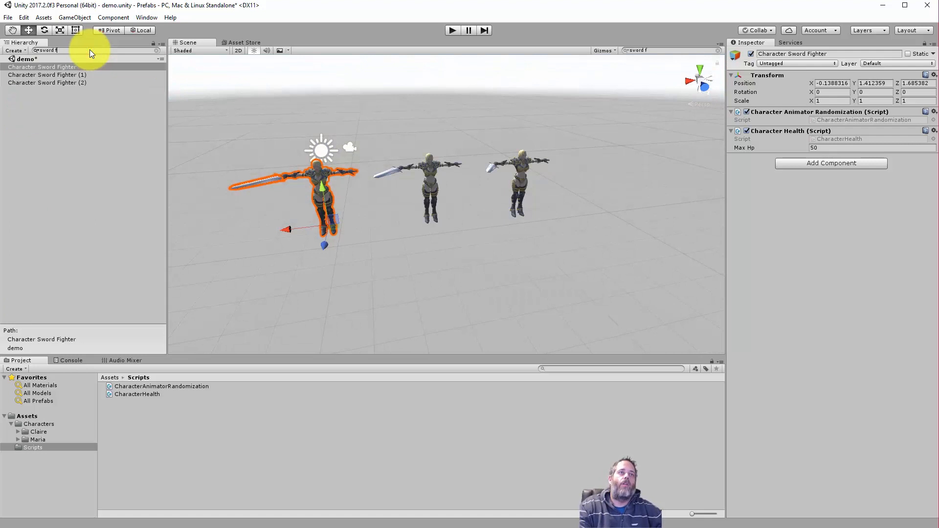
{"action": "left_click", "coordinate": [44, 83]}
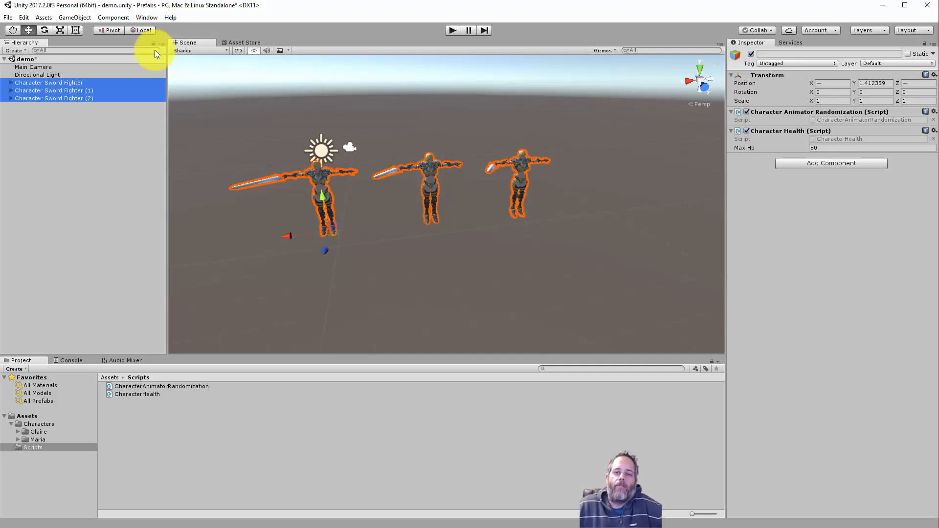
{"action": "left_click", "coordinate": [92, 151]}
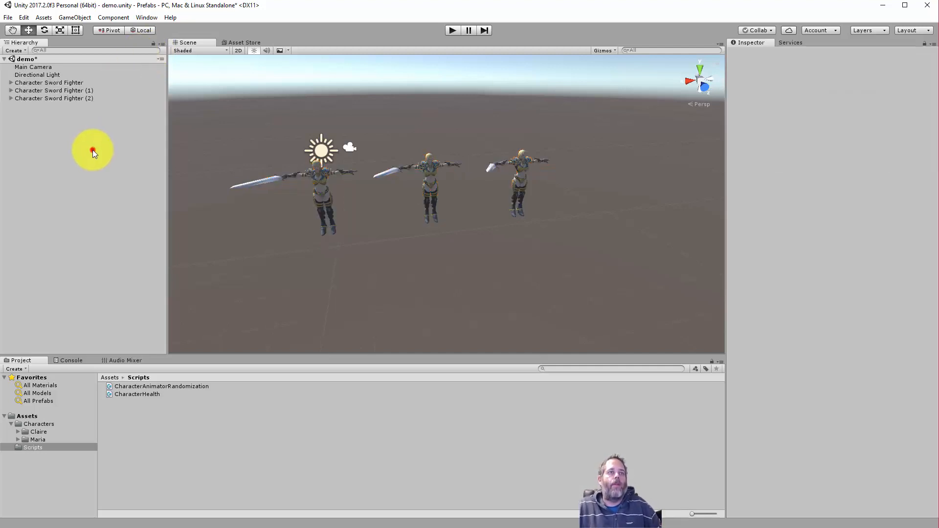
{"action": "mouse_move", "coordinate": [38, 423]}
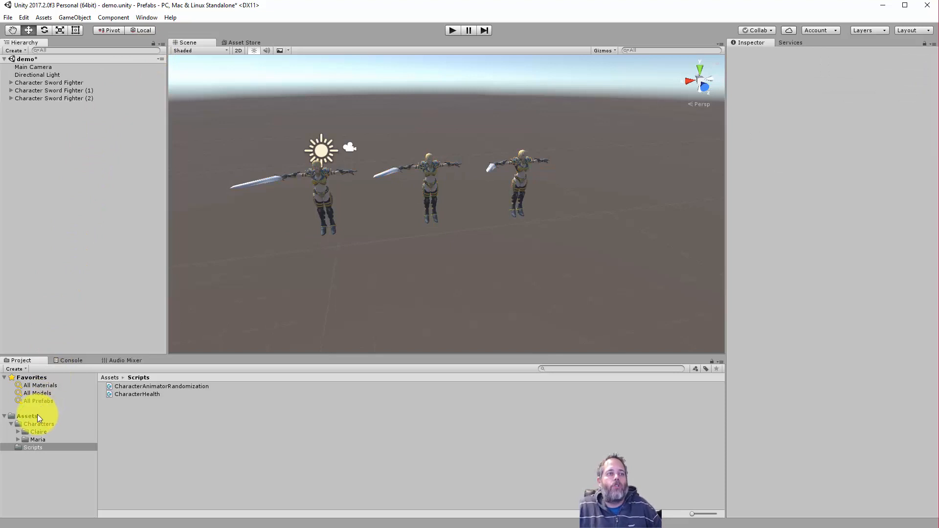
Step: Save Character Sword Fighter as a prefab in Assets/Prefabs and select the first fighter
{"action": "left_click", "coordinate": [22, 415]}
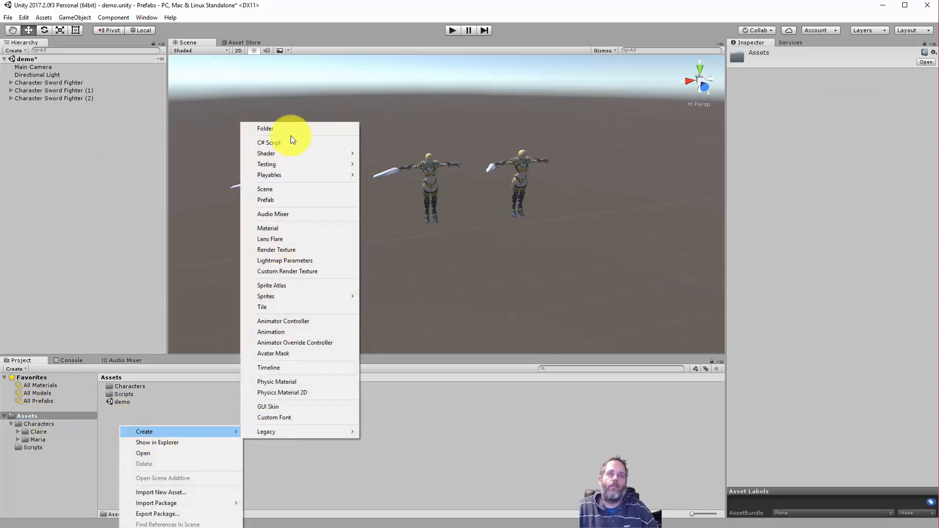
{"action": "left_click", "coordinate": [265, 128]}
{"action": "type", "text": "Prefabs"}
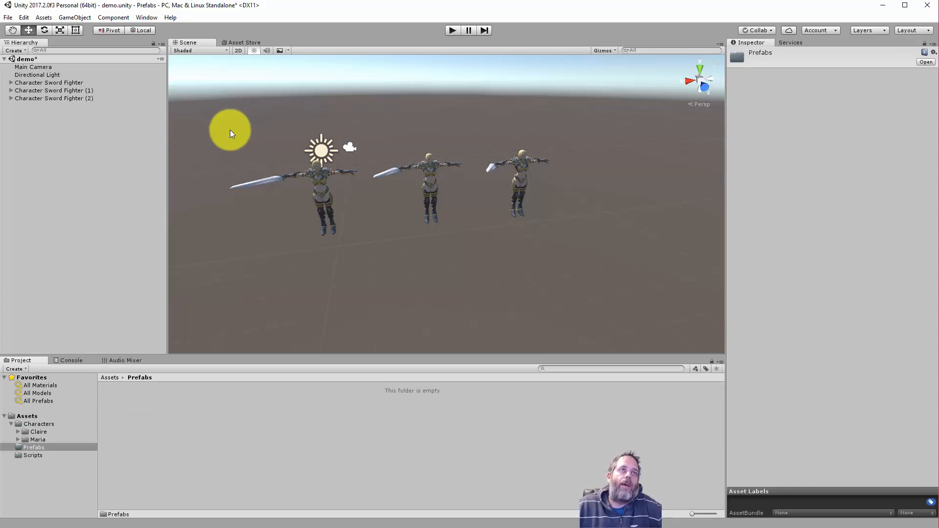
{"action": "left_click", "coordinate": [48, 82]}
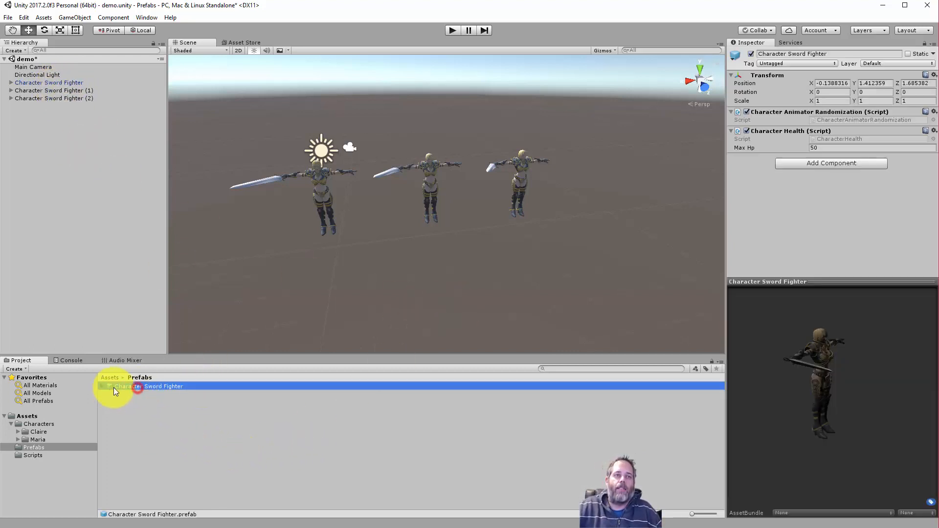
{"action": "mouse_move", "coordinate": [770, 238]}
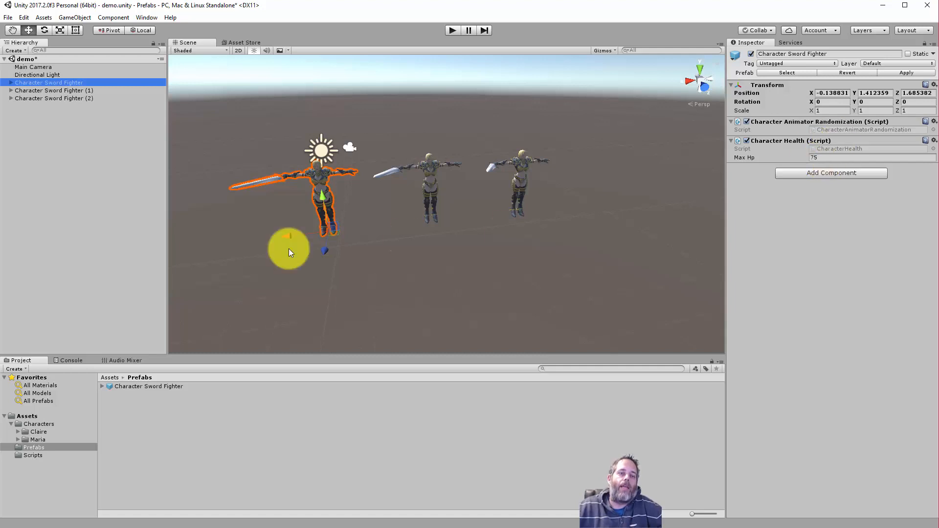
{"action": "mouse_move", "coordinate": [98, 111]}
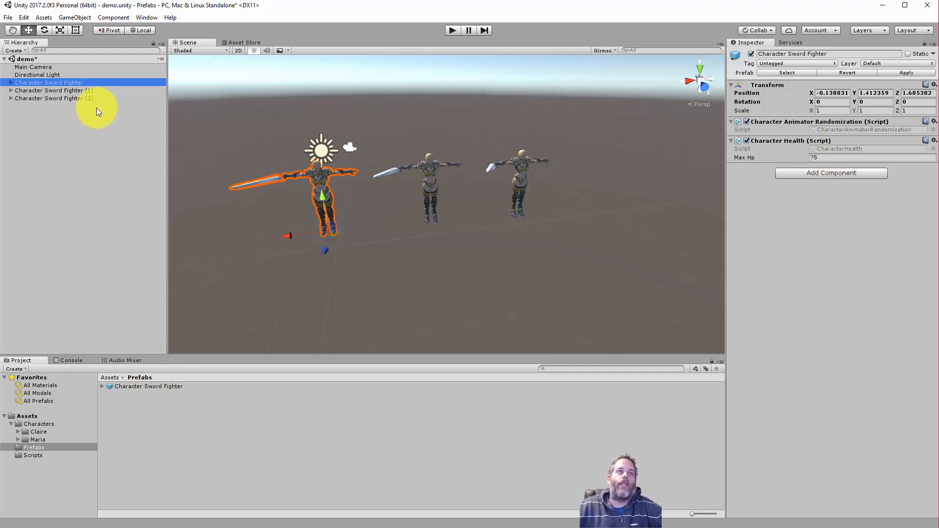
Step: Replace fighter copies (1) and (2) with new prefab instances; set the first fighter's Max Hp to 100
{"action": "left_click", "coordinate": [54, 90]}
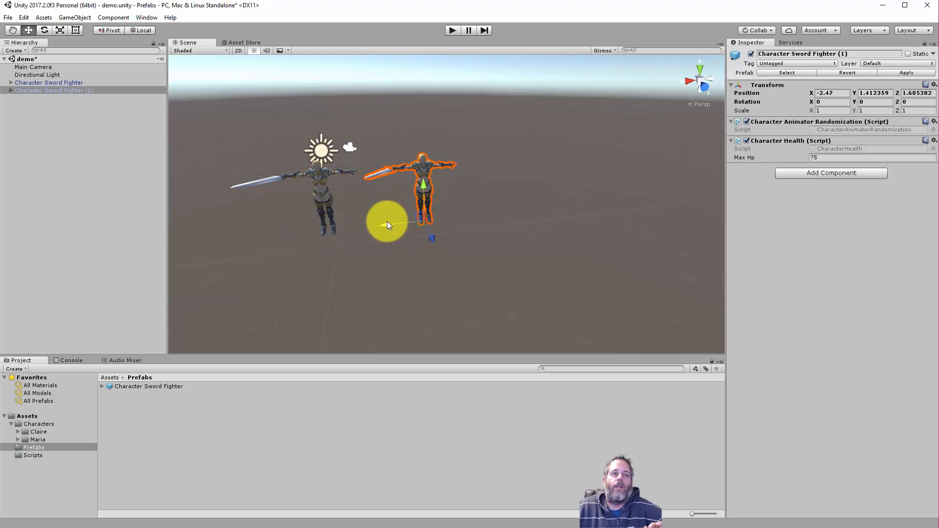
{"action": "left_click", "coordinate": [149, 386]}
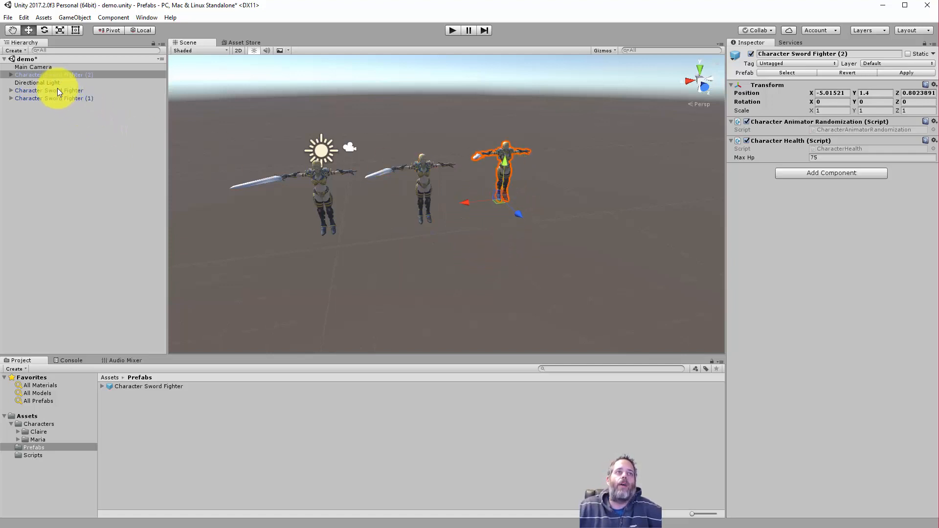
{"action": "left_click", "coordinate": [49, 97]}
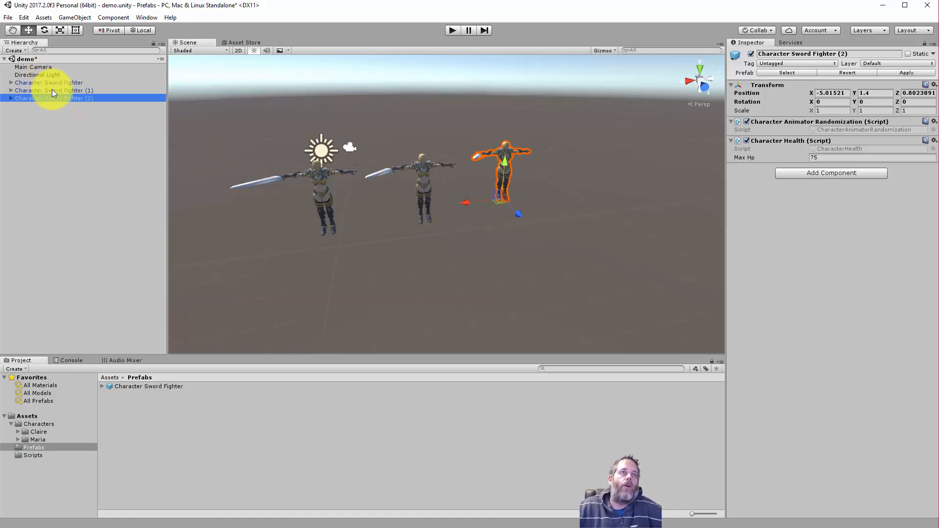
{"action": "left_click", "coordinate": [54, 90]}
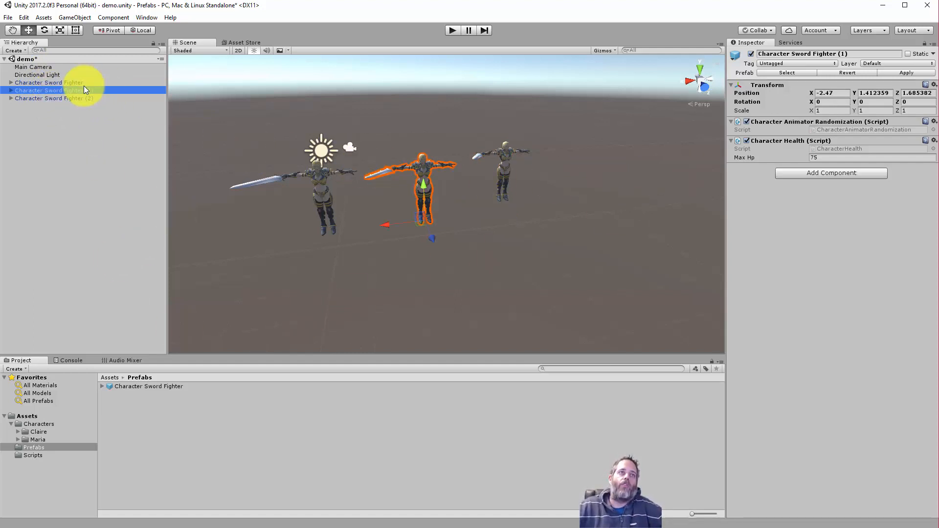
{"action": "left_click", "coordinate": [46, 82]}
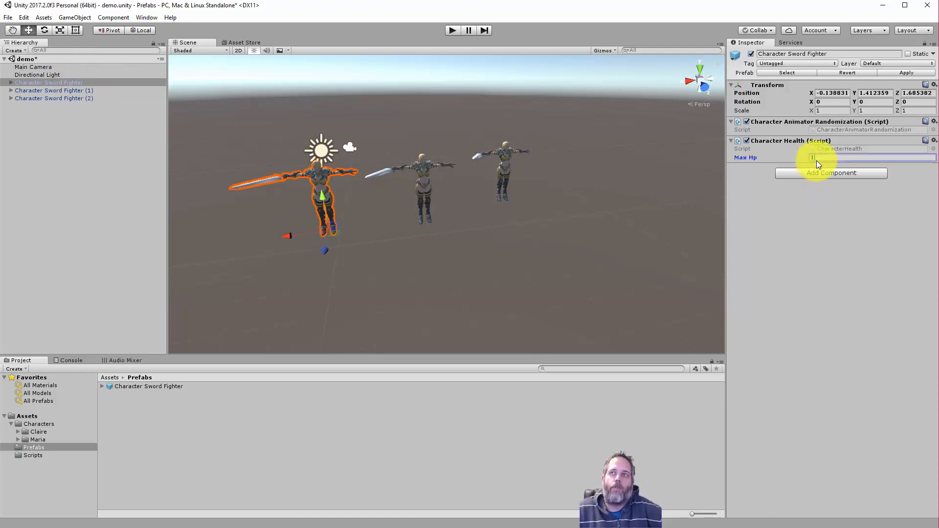
{"action": "type", "text": "100"}
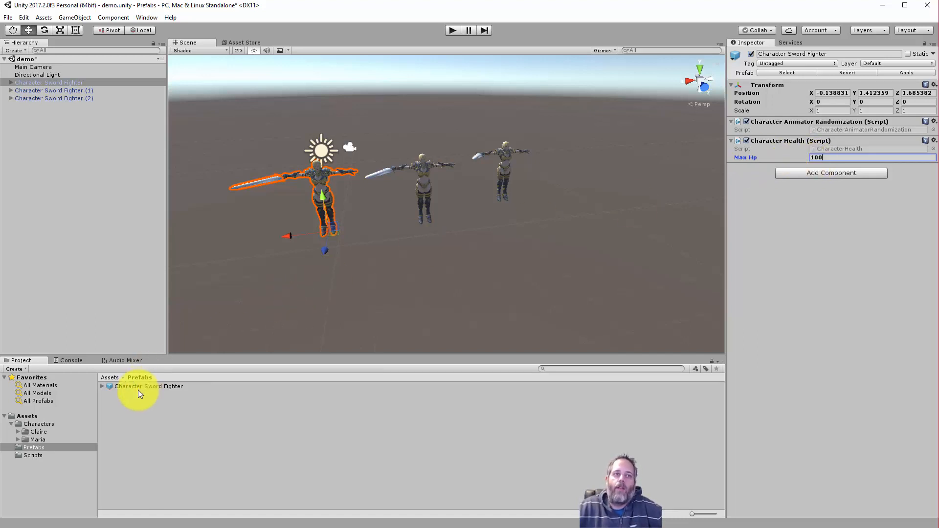
Step: Apply the first fighter's Max Hp 100 to the prefab and confirm copy (1) reads 100
{"action": "left_click", "coordinate": [138, 386]}
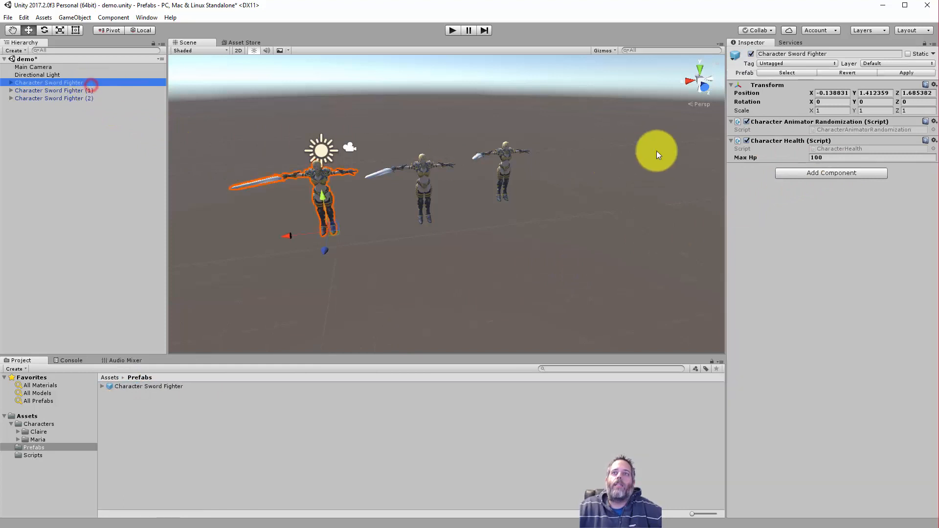
{"action": "left_click", "coordinate": [818, 158]}
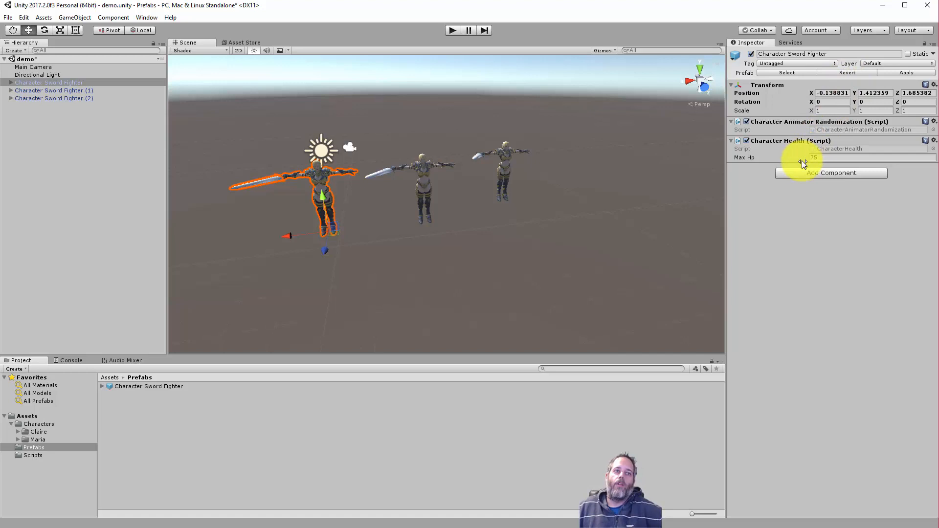
{"action": "mouse_move", "coordinate": [832, 170]}
{"action": "type", "text": "100"}
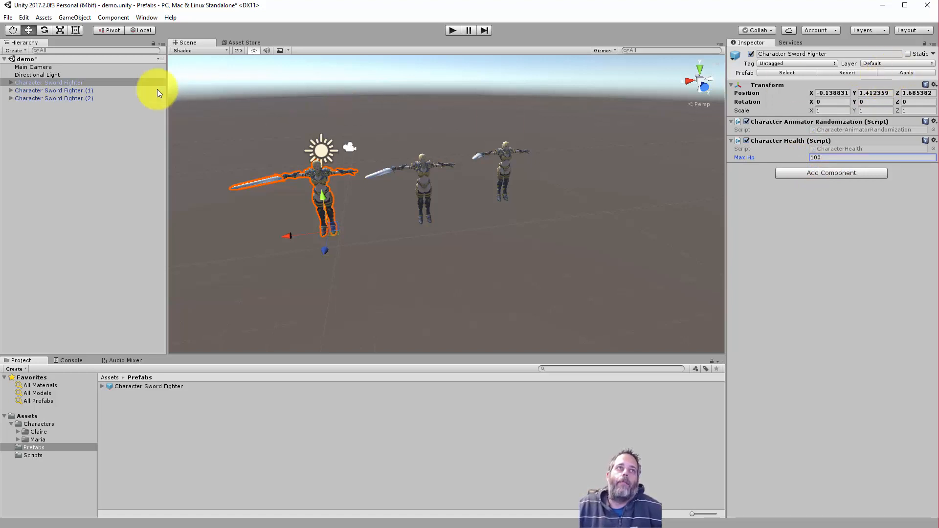
{"action": "left_click", "coordinate": [54, 91]}
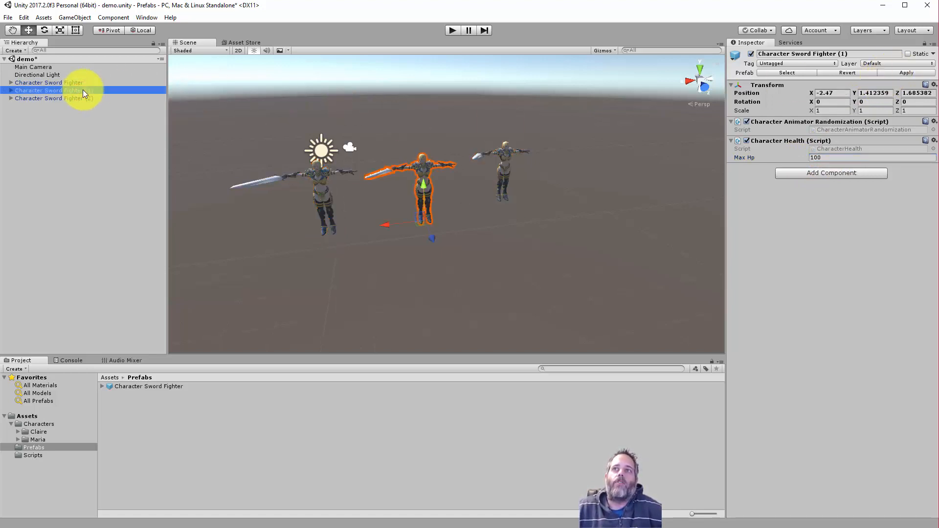
{"action": "left_click", "coordinate": [46, 82]}
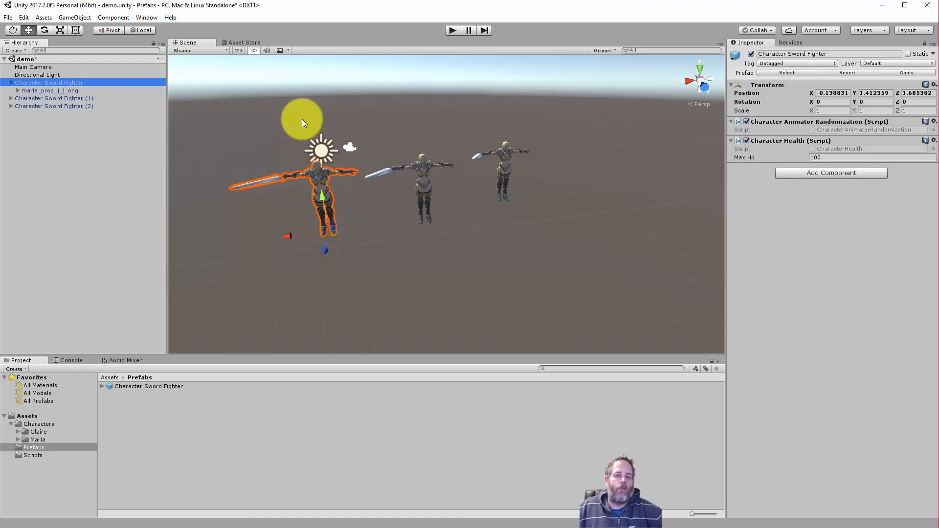
{"action": "mouse_move", "coordinate": [132, 146]}
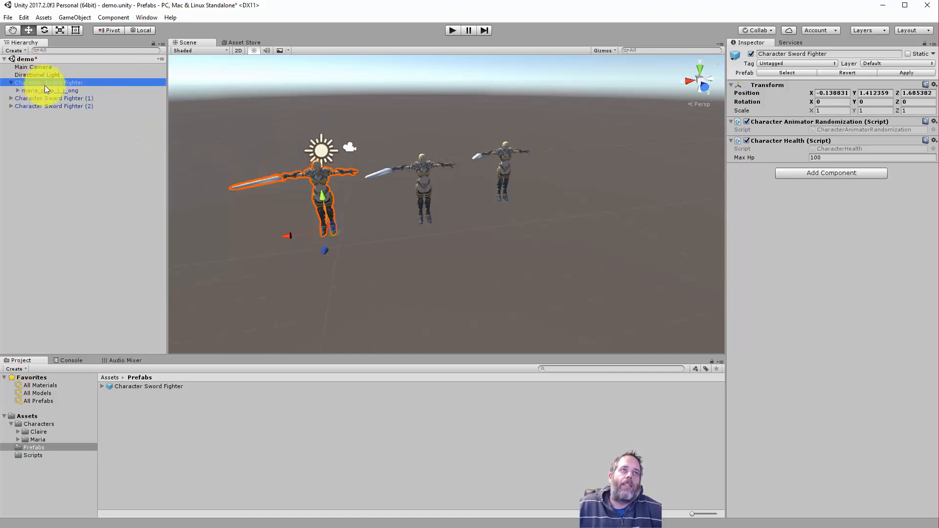
Step: Inspect the maria_prop_j_j_ong child's Sword Fighter animator, then show the Characters/Maria folder
{"action": "left_click", "coordinate": [44, 91]}
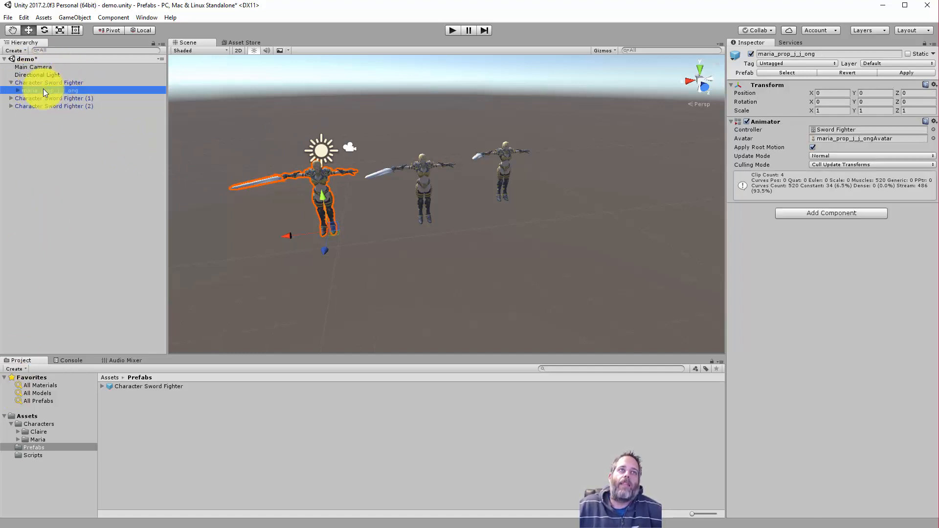
{"action": "left_click", "coordinate": [46, 83]}
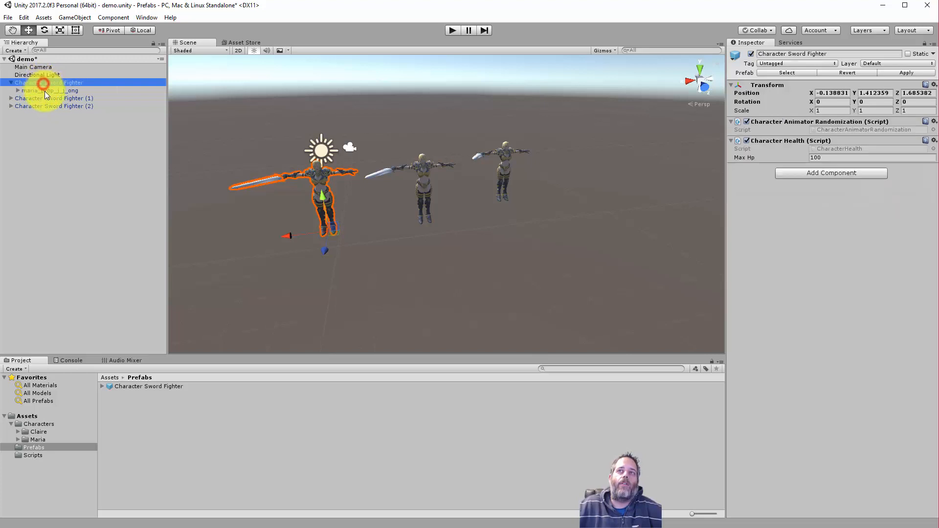
{"action": "left_click", "coordinate": [49, 90]}
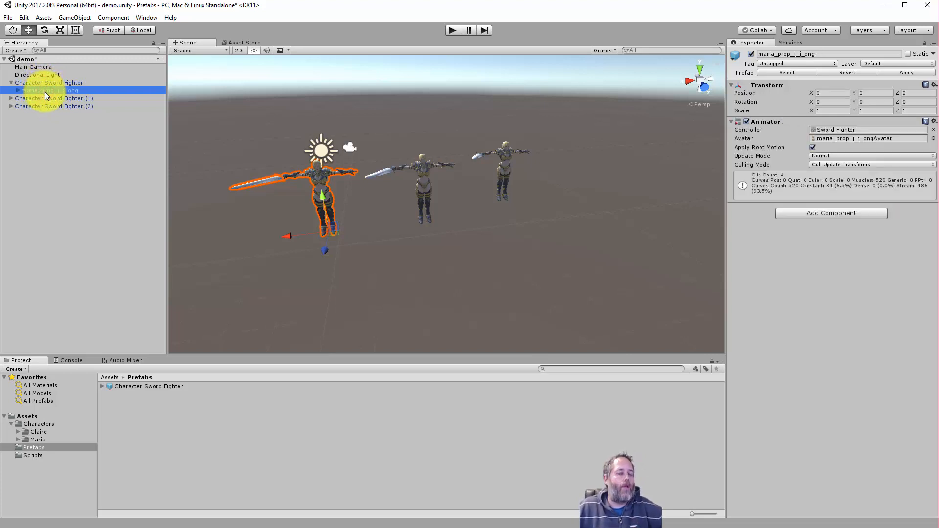
{"action": "left_click", "coordinate": [32, 439]}
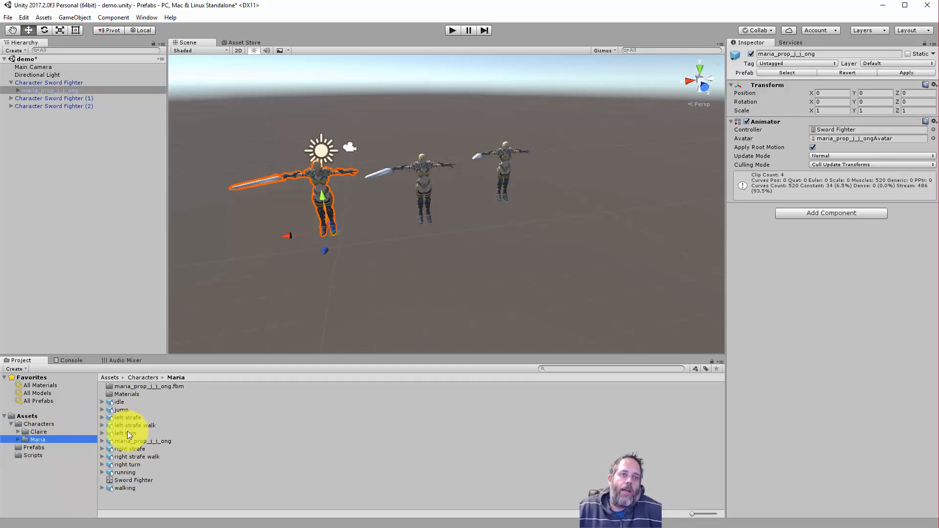
Step: Swap the maria child for the Claire model under Character Sword Fighter and apply it to the prefab
{"action": "left_click", "coordinate": [30, 431]}
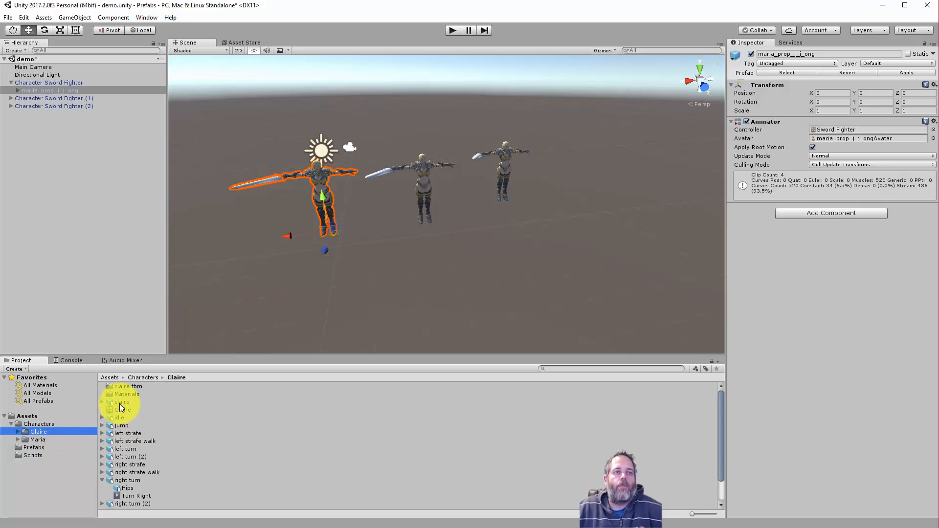
{"action": "left_click", "coordinate": [49, 82]}
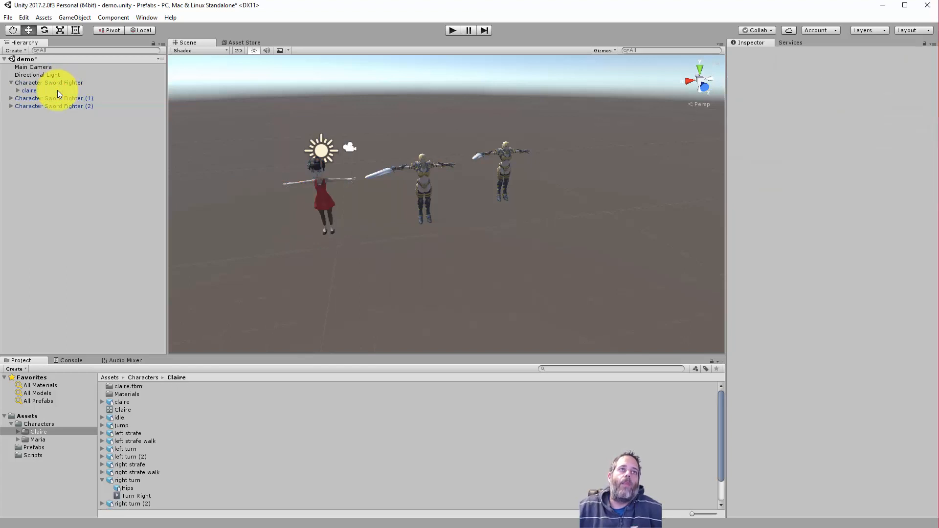
{"action": "left_click", "coordinate": [28, 90]}
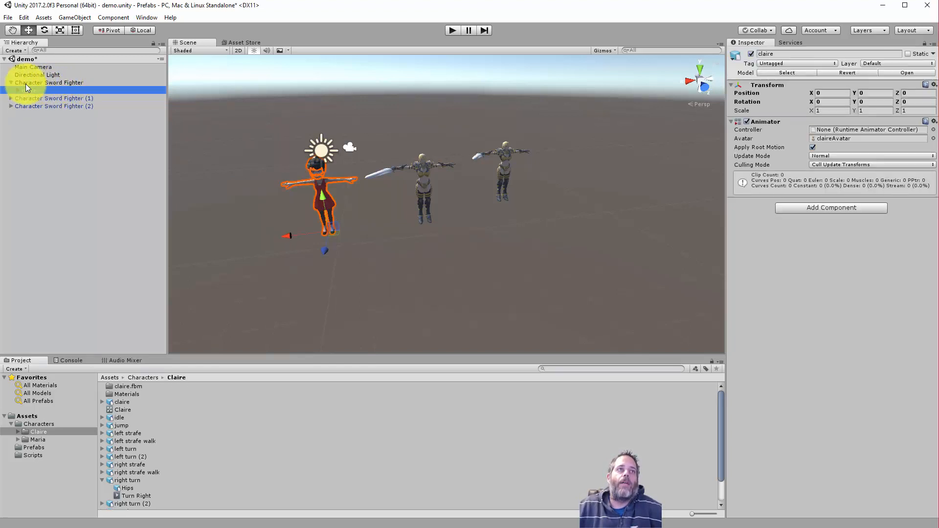
{"action": "left_click", "coordinate": [48, 82]}
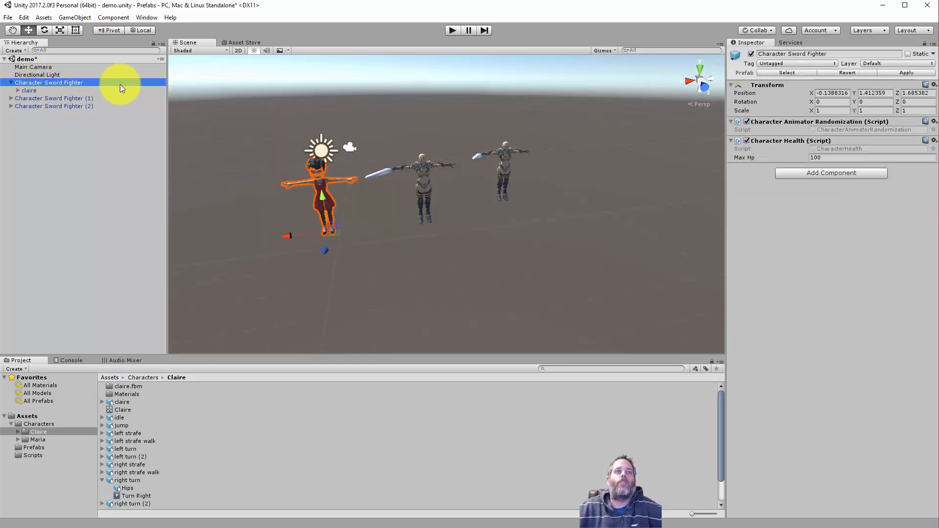
{"action": "left_click", "coordinate": [29, 91]}
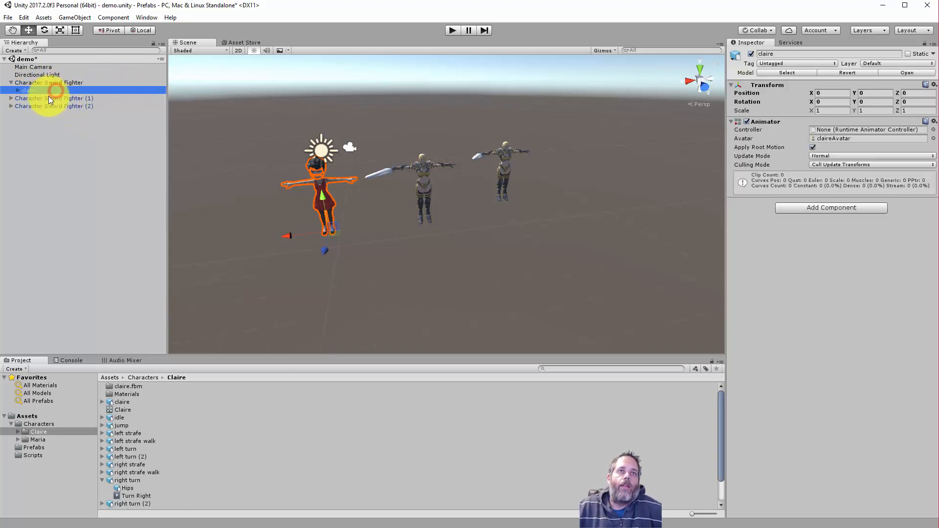
{"action": "left_click", "coordinate": [48, 82]}
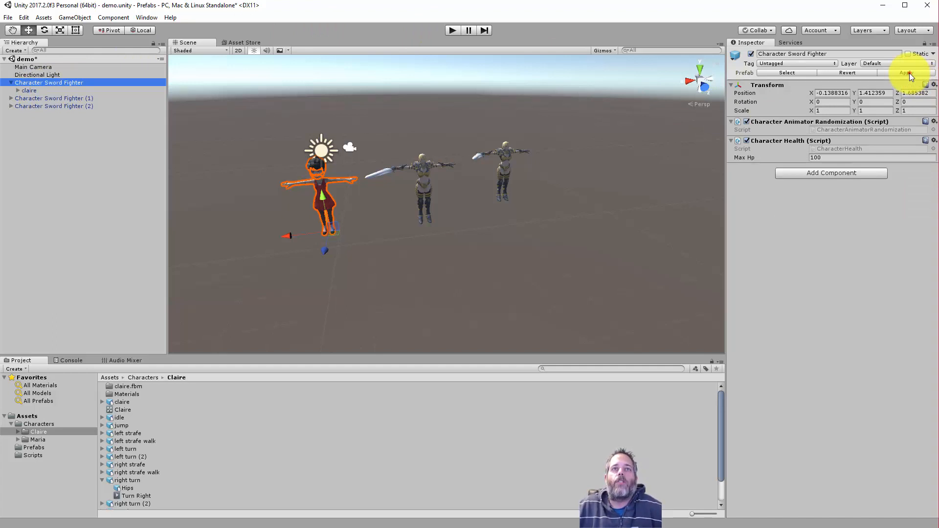
{"action": "left_click", "coordinate": [907, 73]}
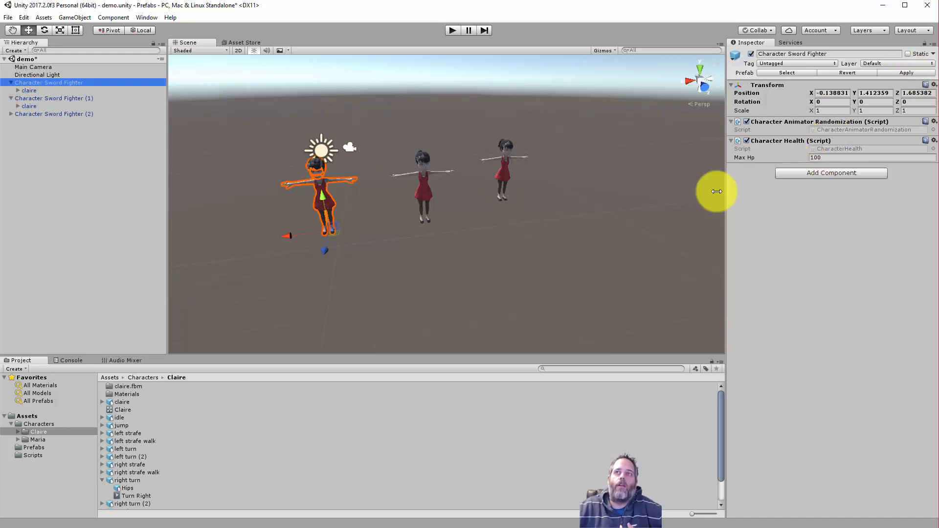
{"action": "left_click", "coordinate": [19, 106]}
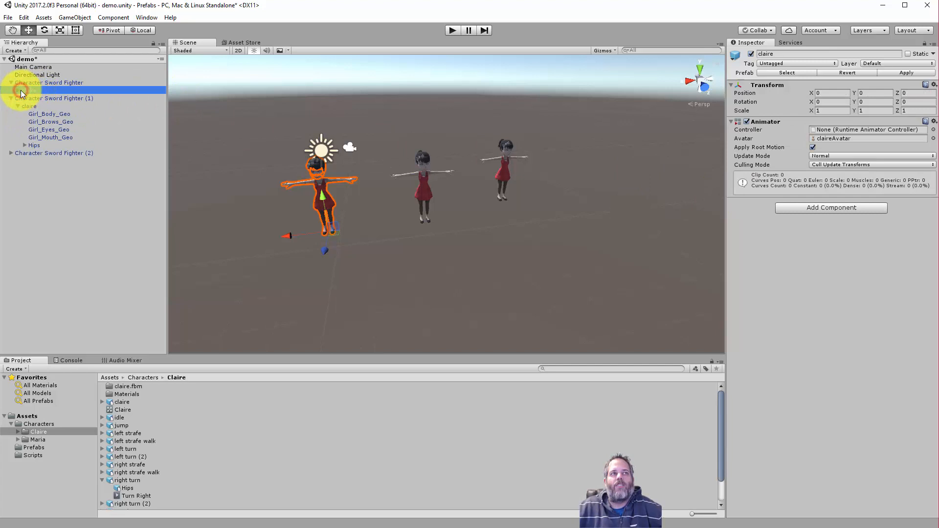
Step: Move the first Character Sword Fighter's cube from its feet up into its hand
{"action": "right_click", "coordinate": [22, 90]}
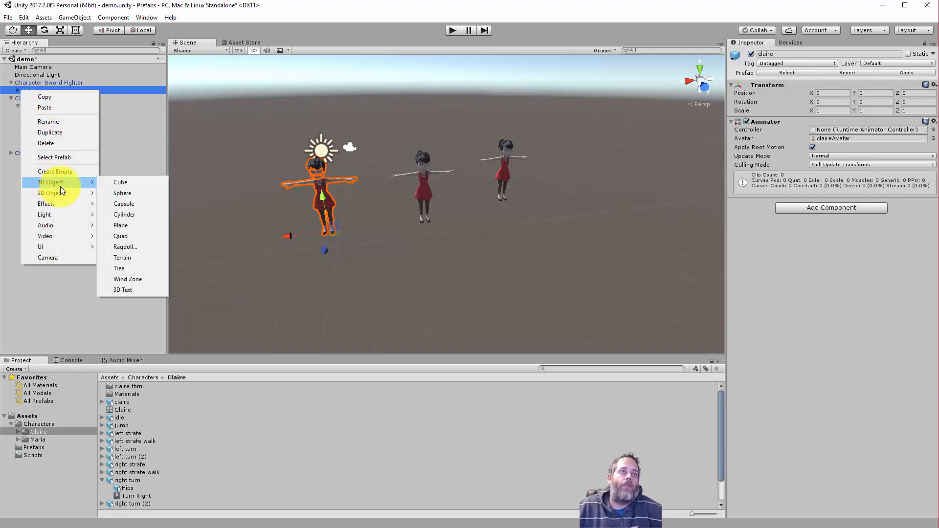
{"action": "left_click", "coordinate": [121, 182]}
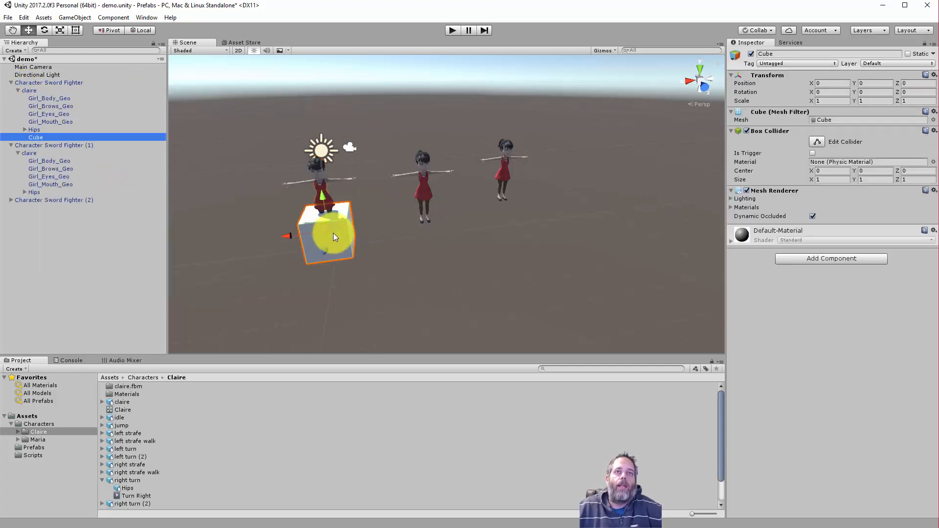
{"action": "left_click_drag", "start_coordinate": [326, 234], "coordinate": [277, 186]}
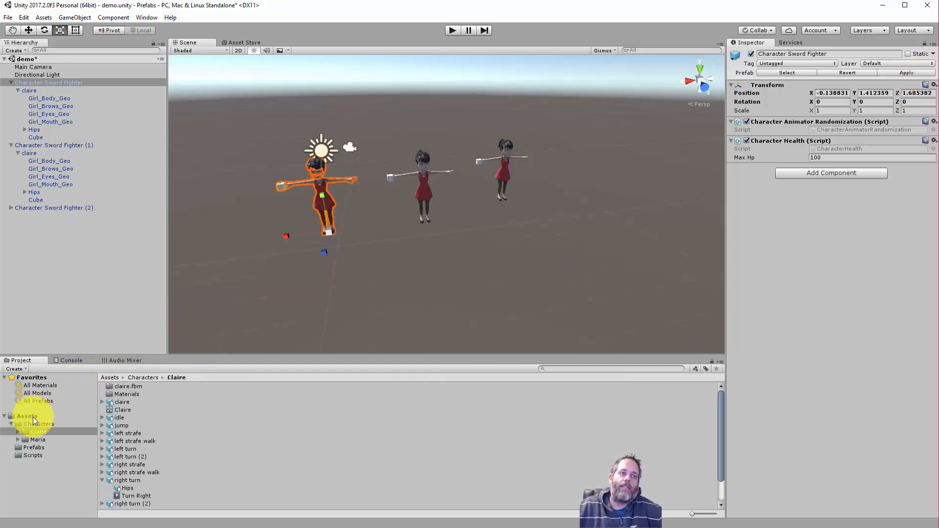
Step: Create a CharacterSpawner C# script in the Scripts folder and open it in Visual Studio
{"action": "left_click", "coordinate": [24, 415]}
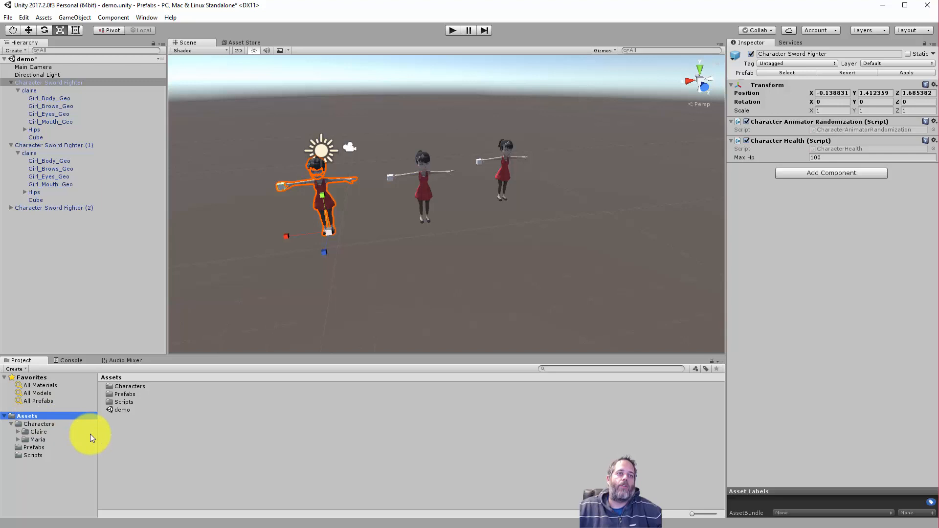
{"action": "mouse_move", "coordinate": [205, 425]}
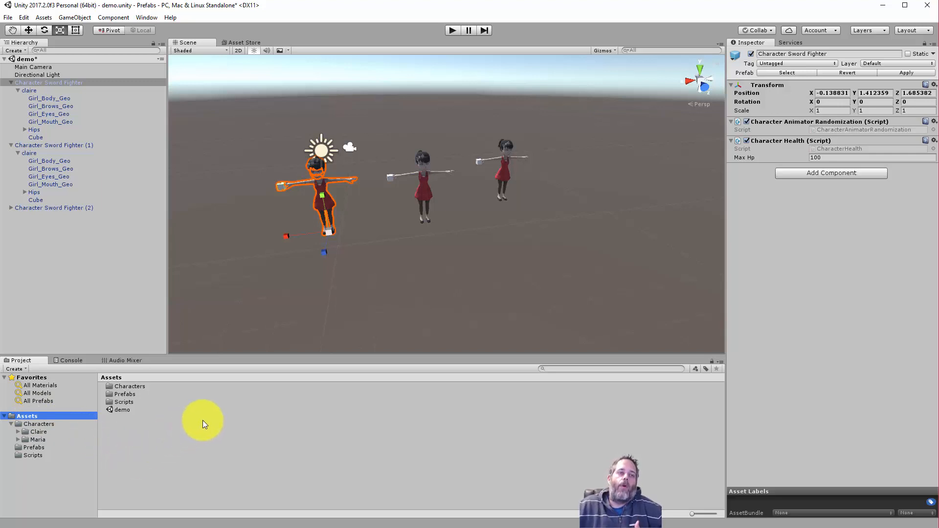
{"action": "mouse_move", "coordinate": [133, 402]}
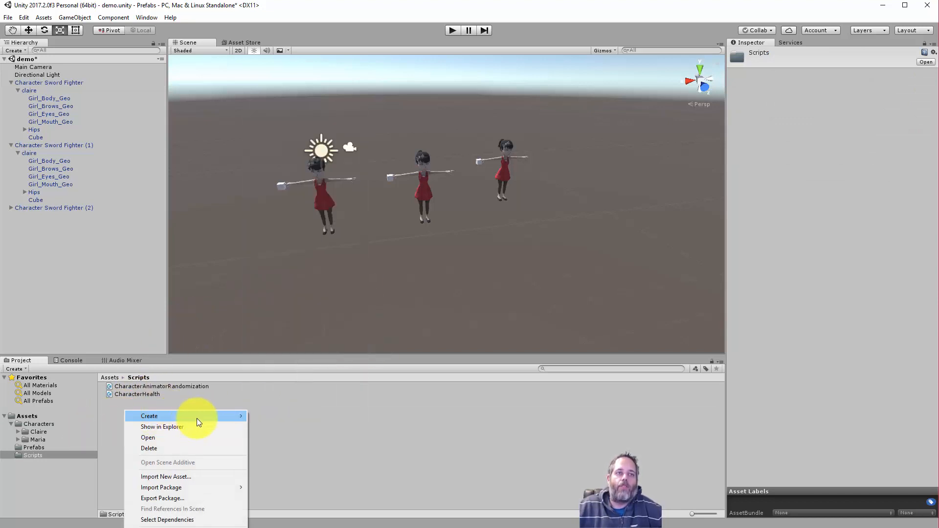
{"action": "left_click", "coordinate": [149, 416]}
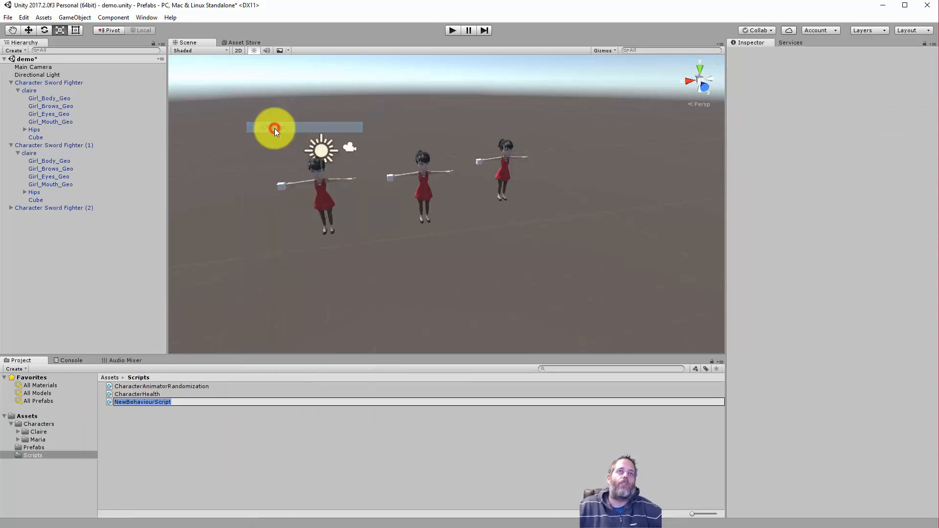
{"action": "type", "text": "CharacterSpawner"}
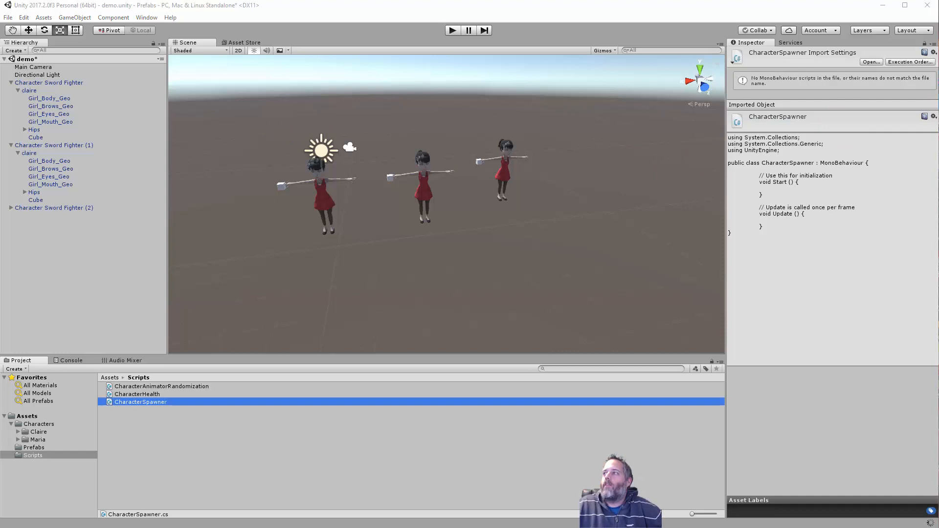
{"action": "double_click", "coordinate": [141, 401]}
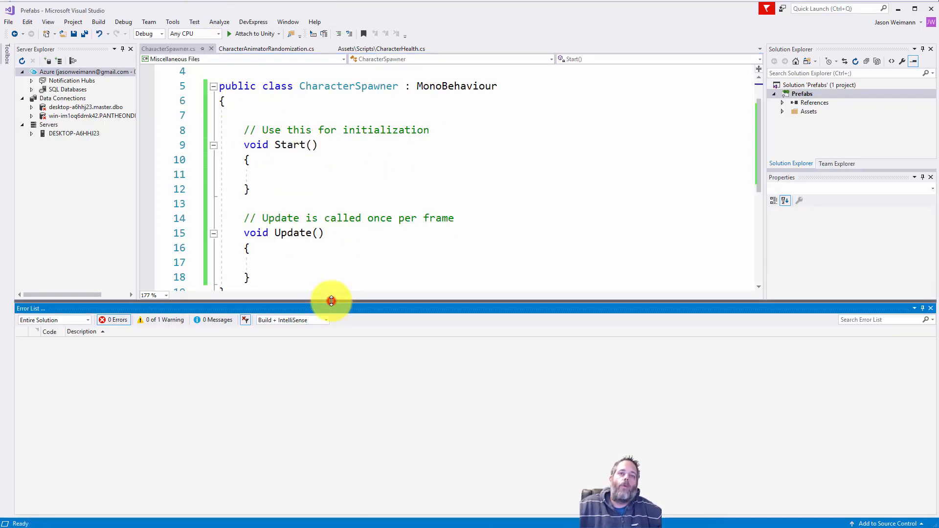
Step: Declare a serialized characterPrefab GameObject, a respawnTime of 5f, and a nextSpawnTime float
{"action": "left_click", "coordinate": [261, 277]}
{"action": "type", "text": "private "}
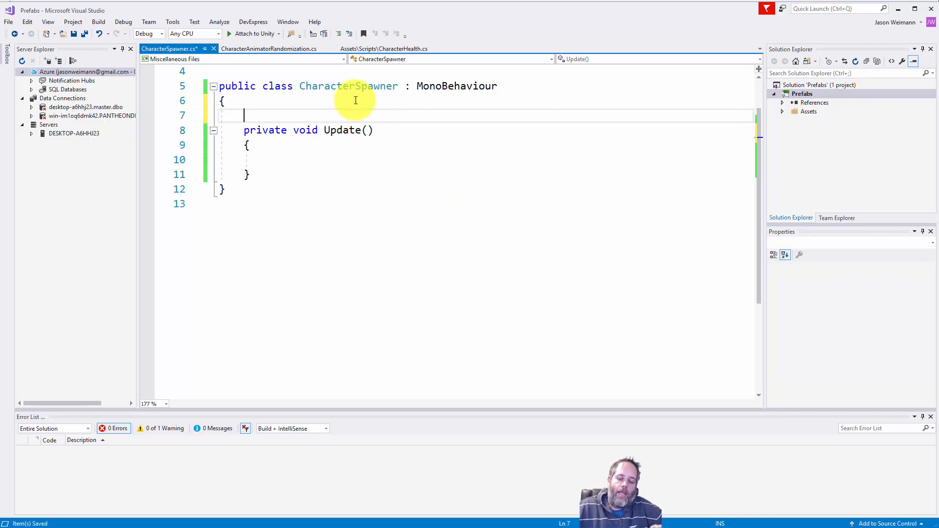
{"action": "type", "text": "[]"}
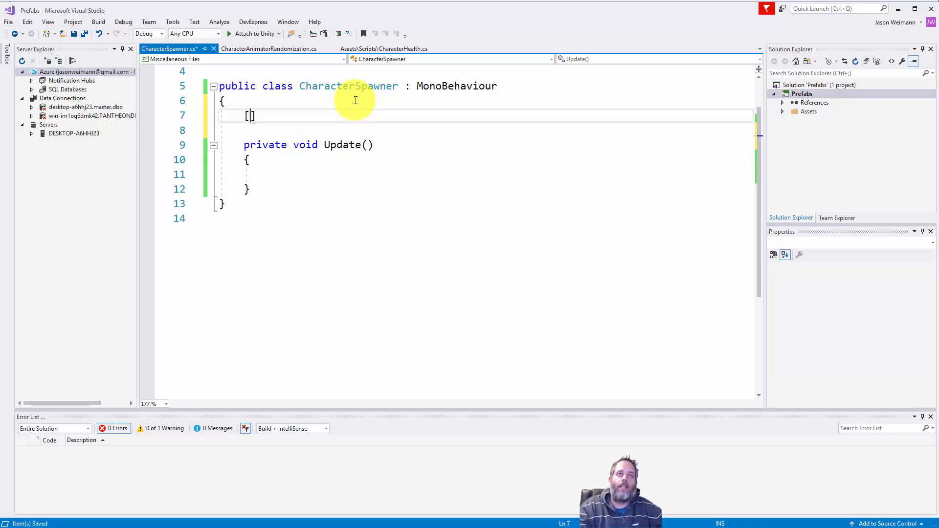
{"action": "type", "text": "SerializeField"}
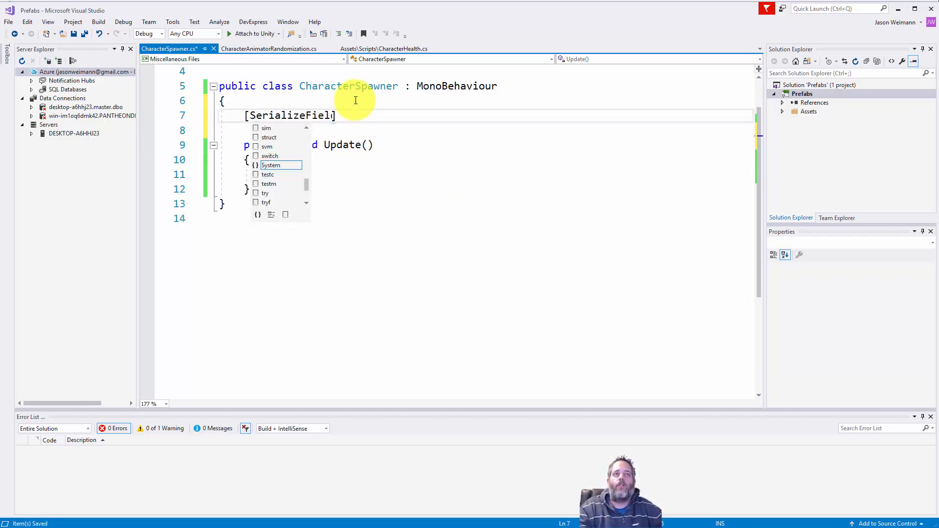
{"action": "key", "text": "Escape"}
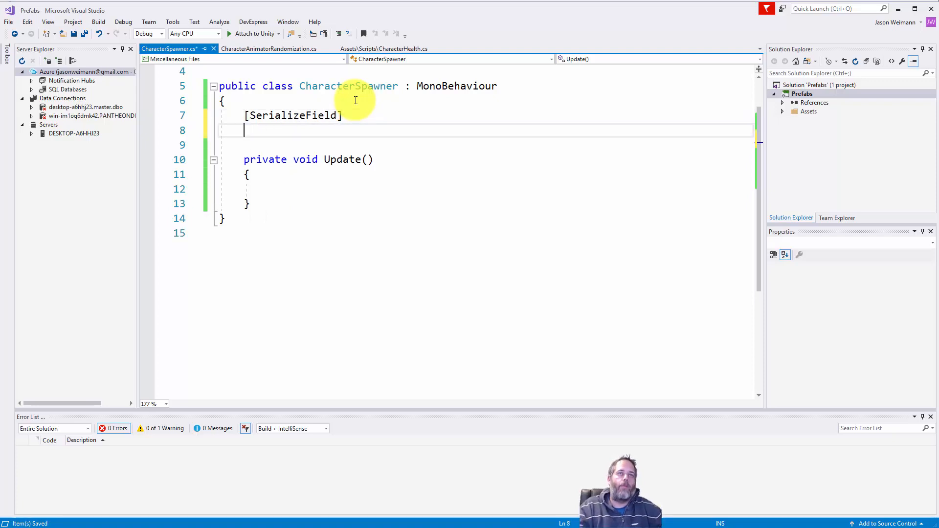
{"action": "type", "text": "private game"}
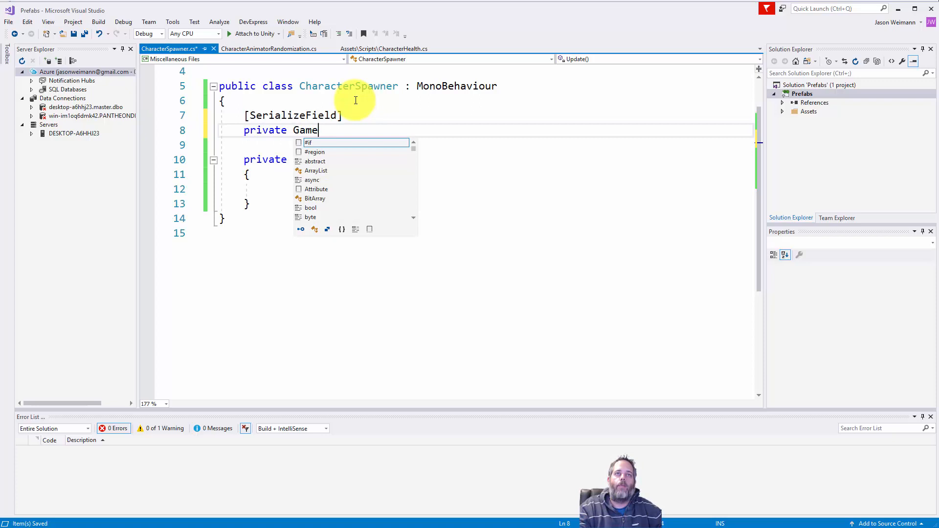
{"action": "type", "text": "Object characterPrefab;"}
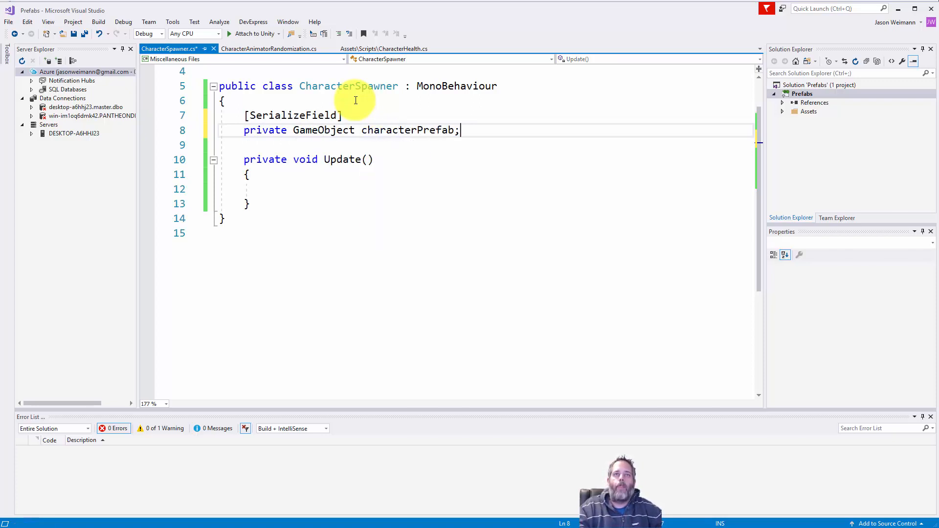
{"action": "type", "text": "private flo"}
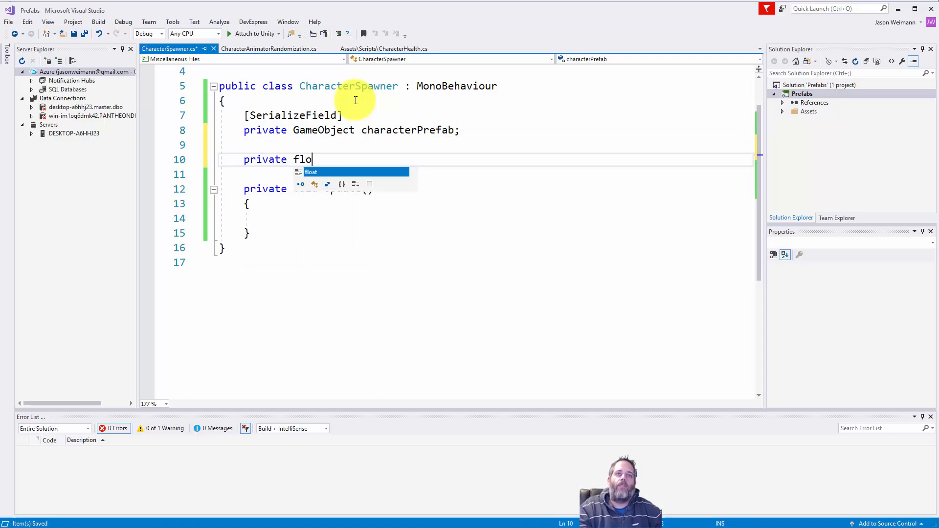
{"action": "type", "text": "at respawnTime;"}
{"action": "left_click", "coordinate": [484, 174]}
{"action": "type", "text": "private fl"}
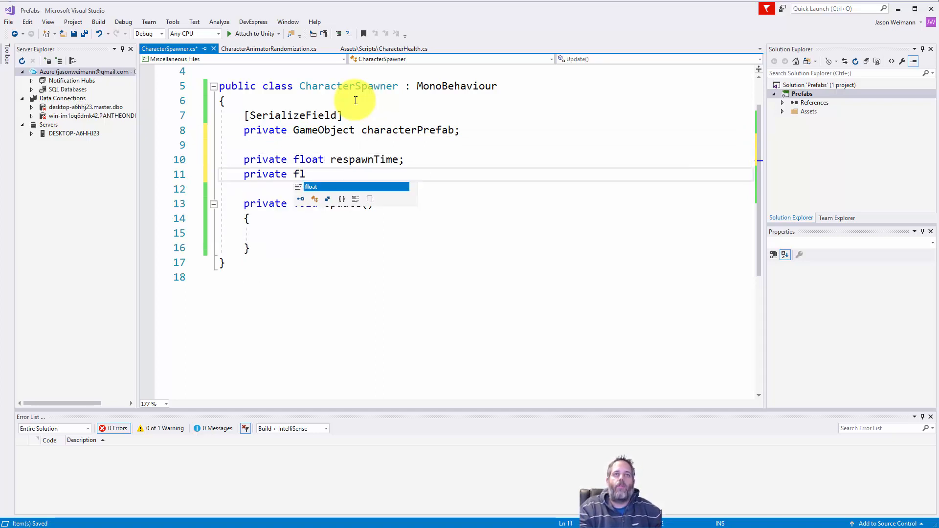
{"action": "type", "text": "oat"}
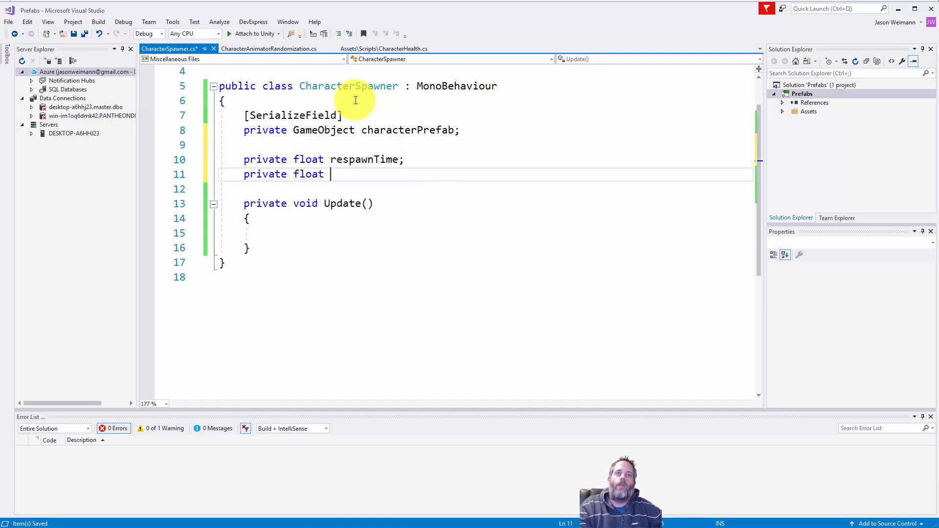
{"action": "type", "text": "nextSPawnTime;"}
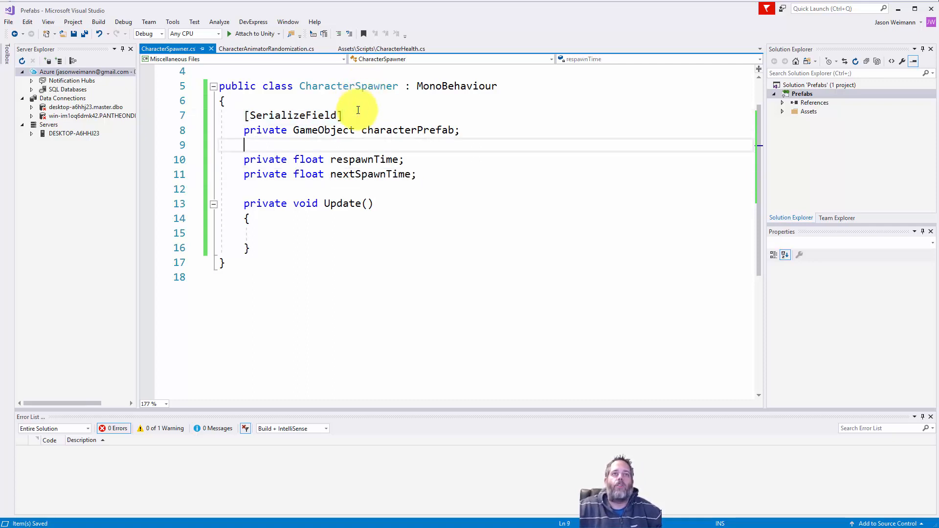
{"action": "type", "text": "[SerializeField]"}
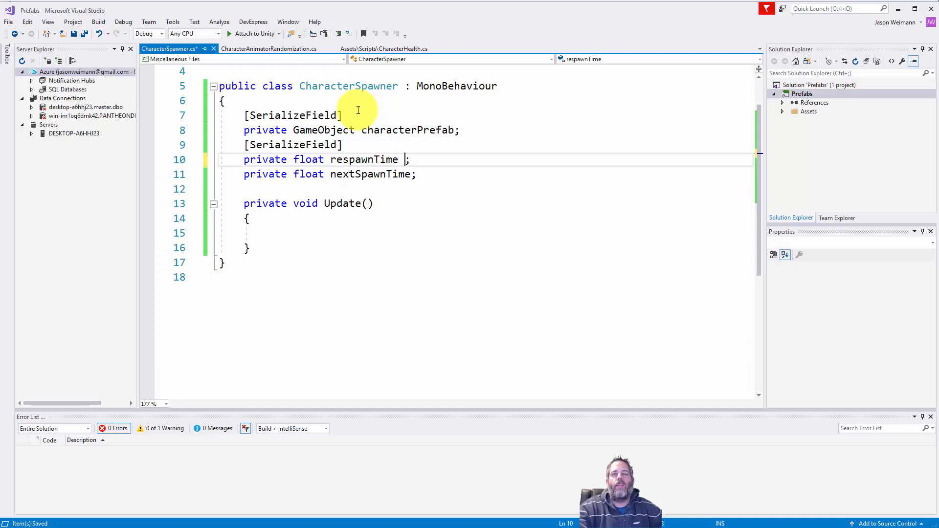
{"action": "type", "text": "= 5f;"}
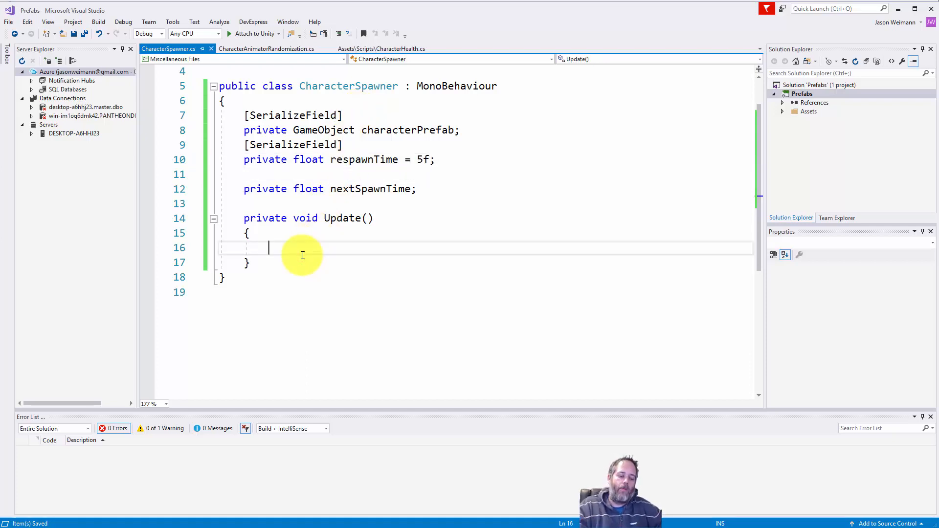
Step: In Update, reset nextSpawnTime to Time.time + respawnTime once Time.time reaches it
{"action": "type", "text": "if (next"}
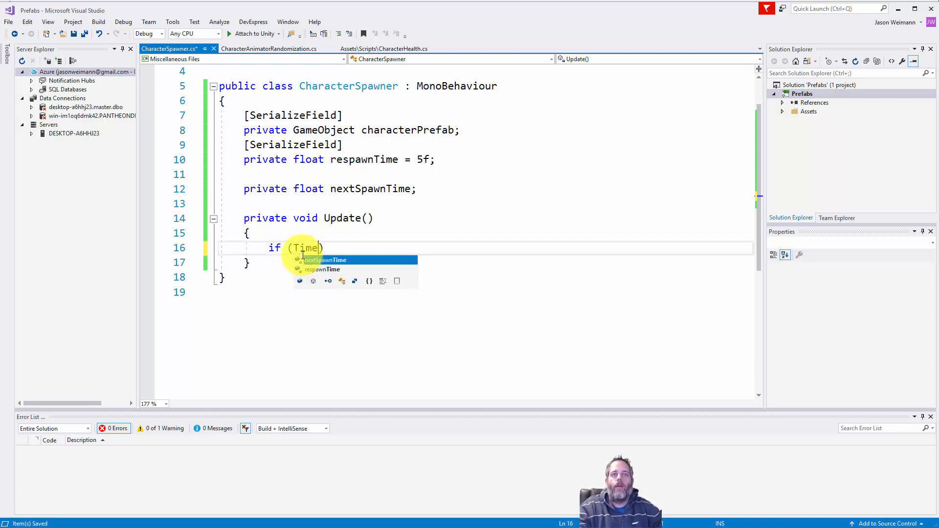
{"action": "type", "text": ".time >= n"}
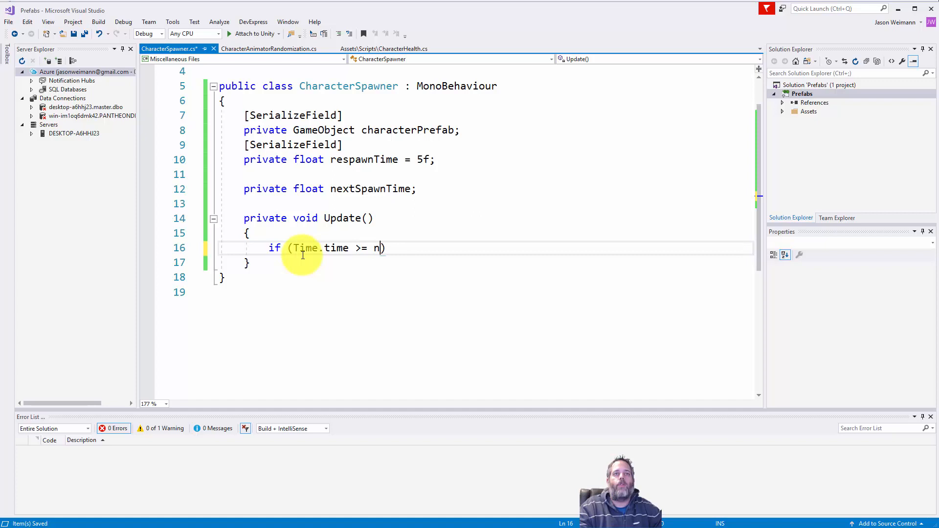
{"action": "type", "text": "extSpawnTime)"}
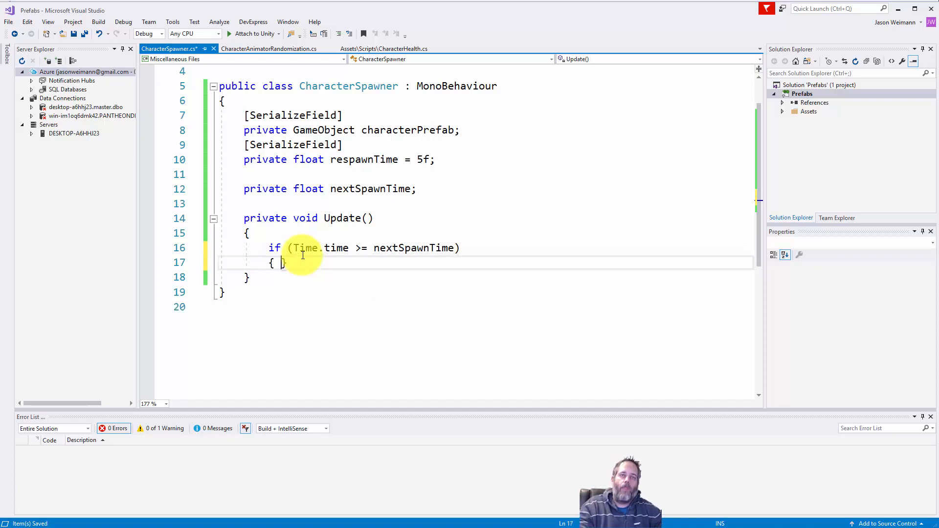
{"action": "key", "text": "Enter"}
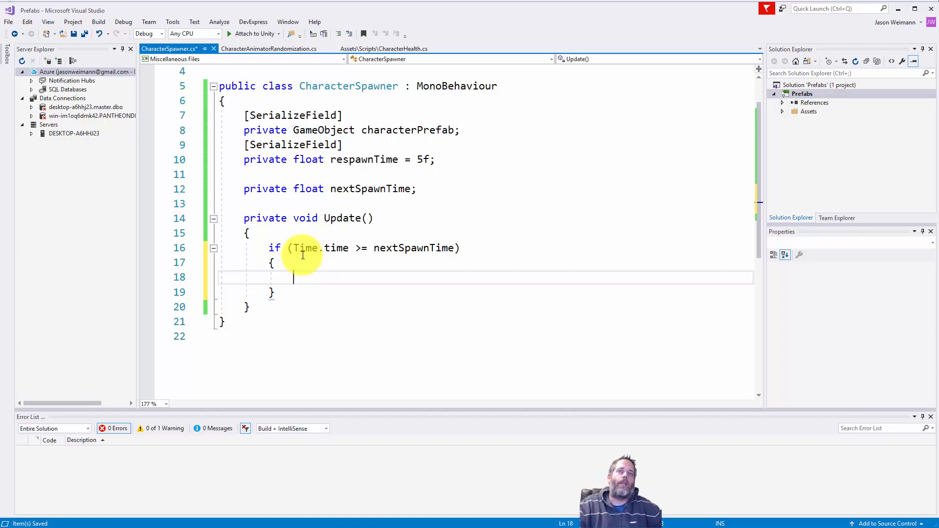
{"action": "type", "text": "next"}
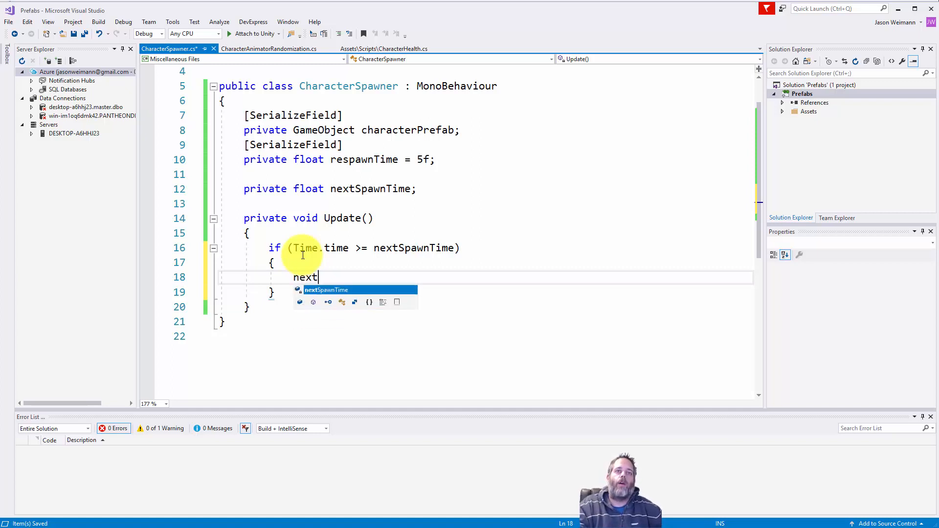
{"action": "type", "text": "SpawnTime = Time.ti"}
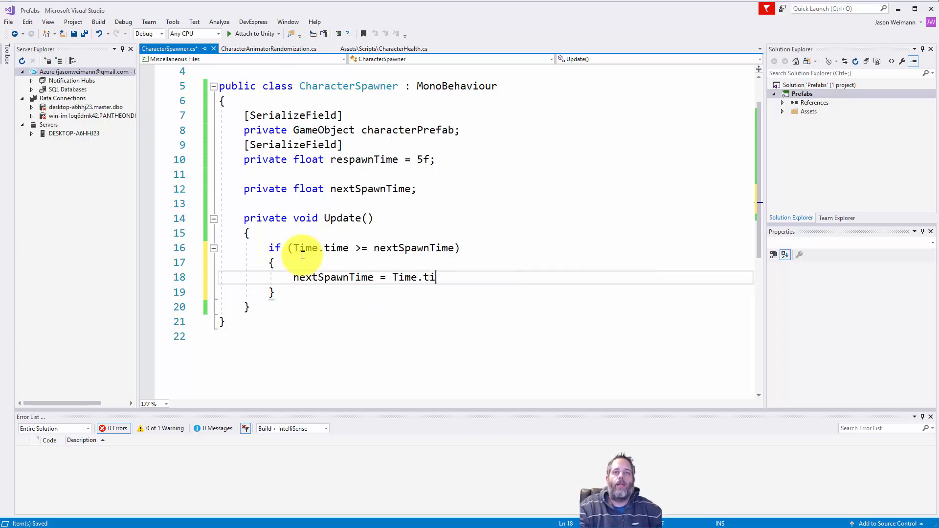
{"action": "type", "text": "me + respawnTime;"}
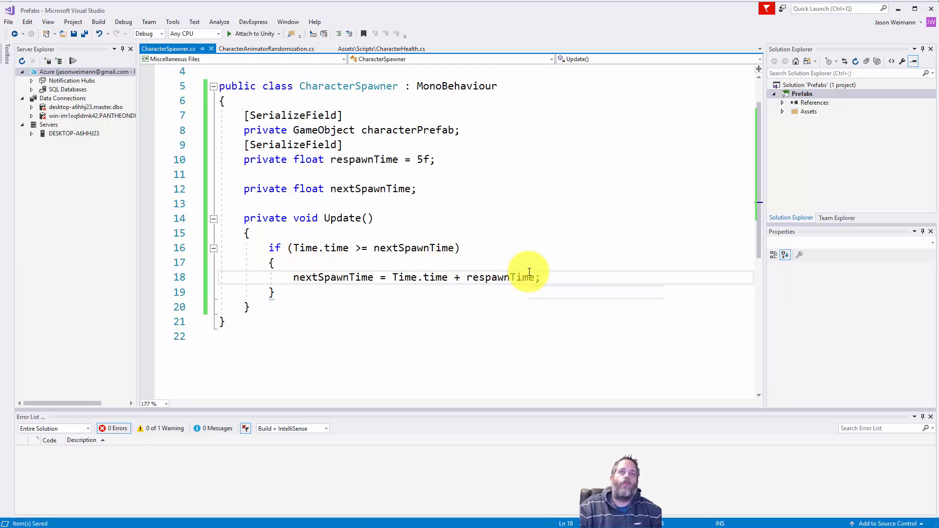
Step: Inside the timer block, write GameObject.Instantiate(characterPrefab, transform.position, ...)
{"action": "key", "text": "Enter"}
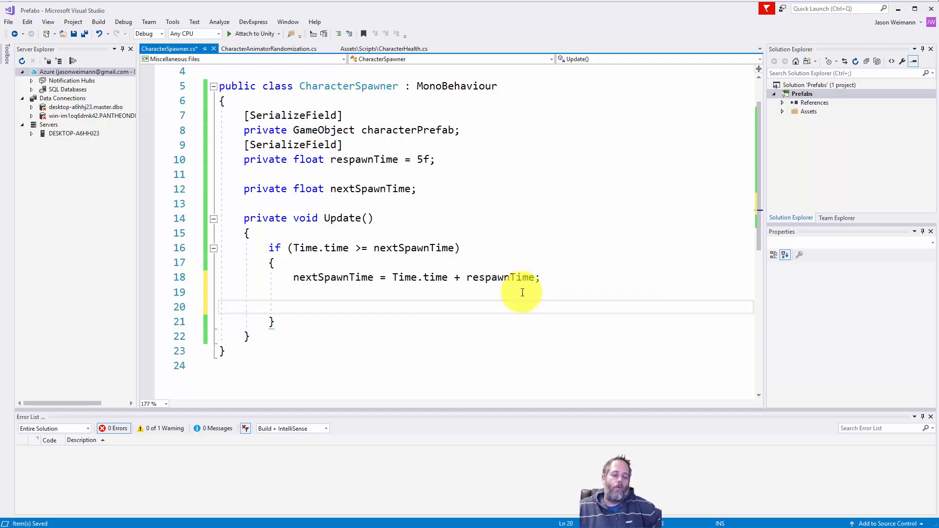
{"action": "type", "text": "GameObject.I"}
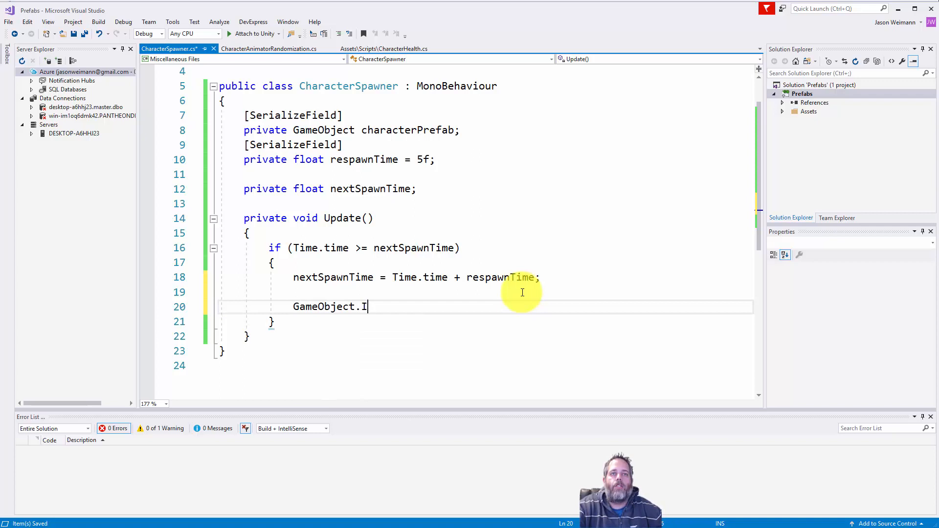
{"action": "type", "text": "nstantiate("}
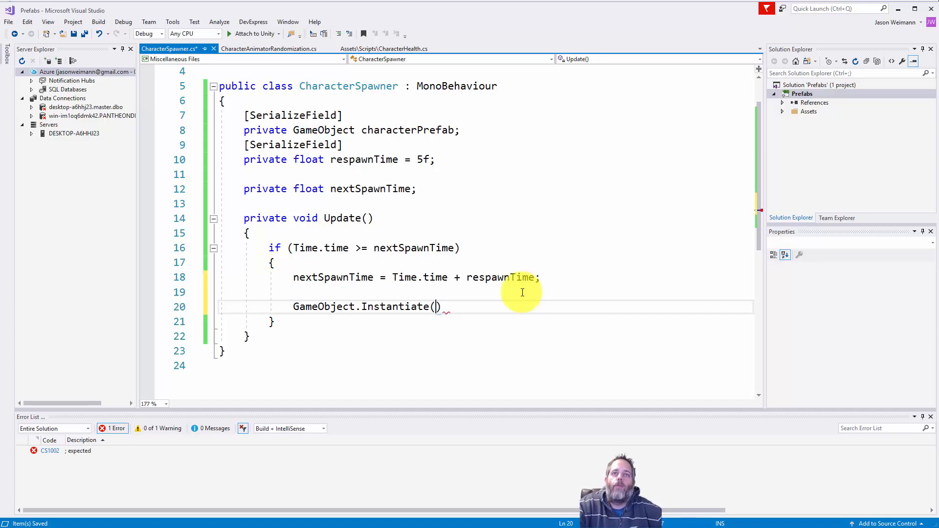
{"action": "type", "text": "chracterPrefab,"}
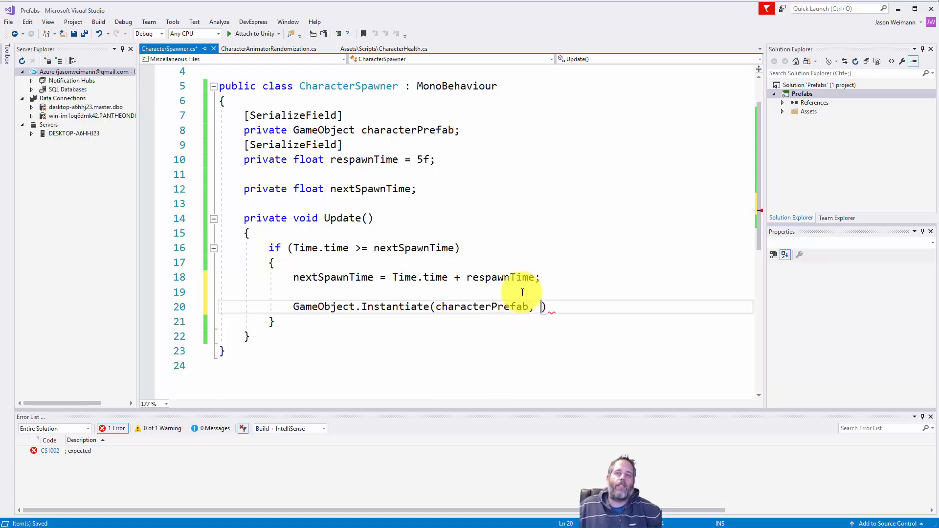
{"action": "type", "text": "transfo"}
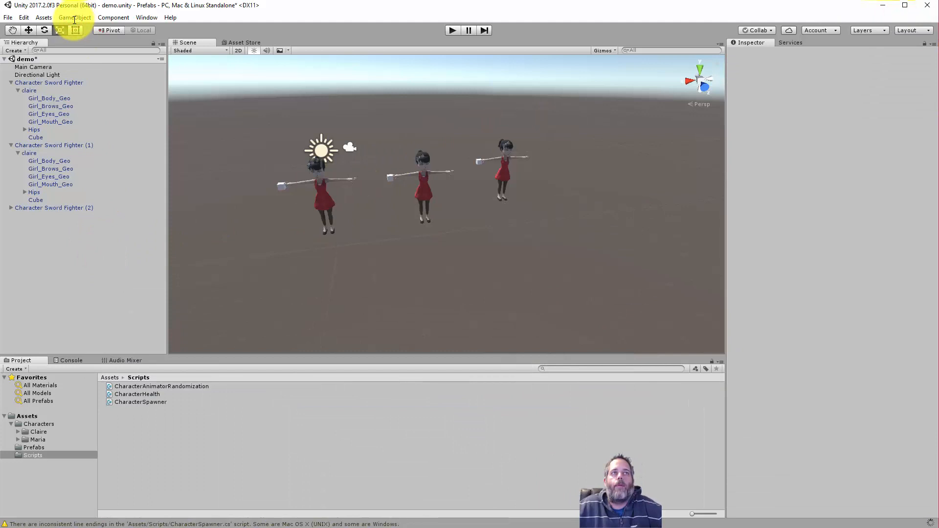
Step: Add a 3D cube to the scene and scale it flat into a platform
{"action": "left_click", "coordinate": [69, 17]}
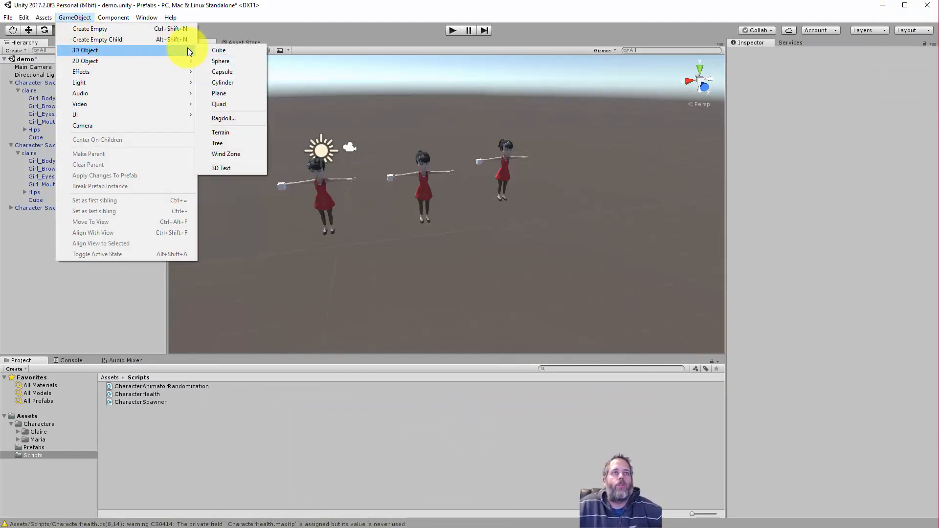
{"action": "left_click", "coordinate": [218, 50]}
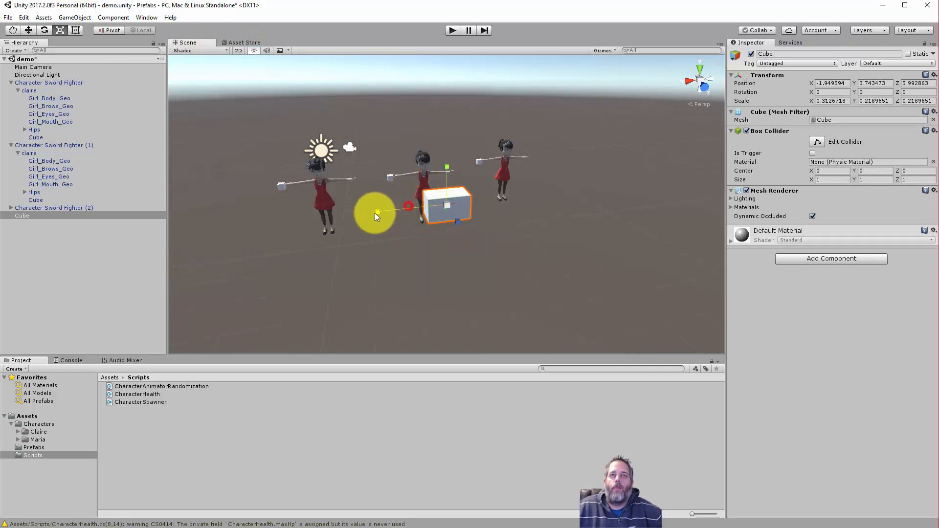
{"action": "left_click_drag", "start_coordinate": [377, 216], "coordinate": [473, 251]}
{"action": "type", "text": "haracterSpawner"}
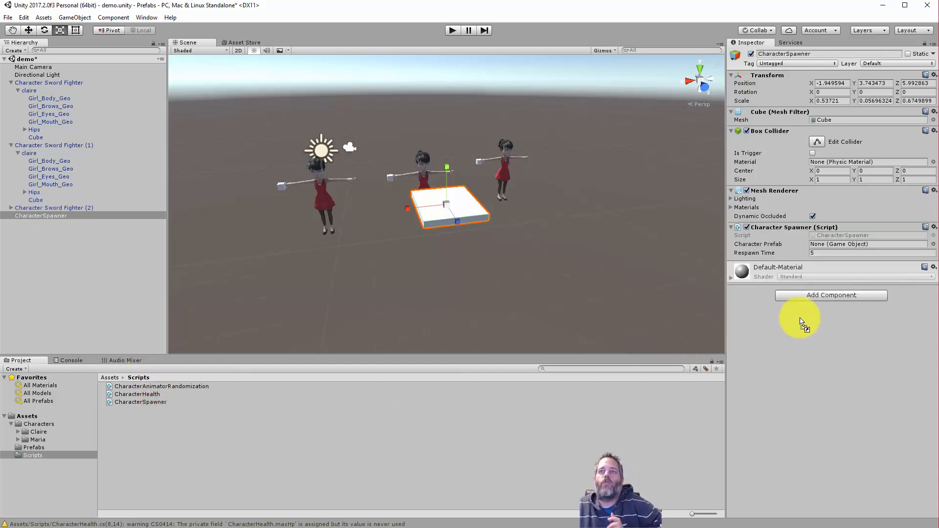
{"action": "mouse_move", "coordinate": [792, 249]}
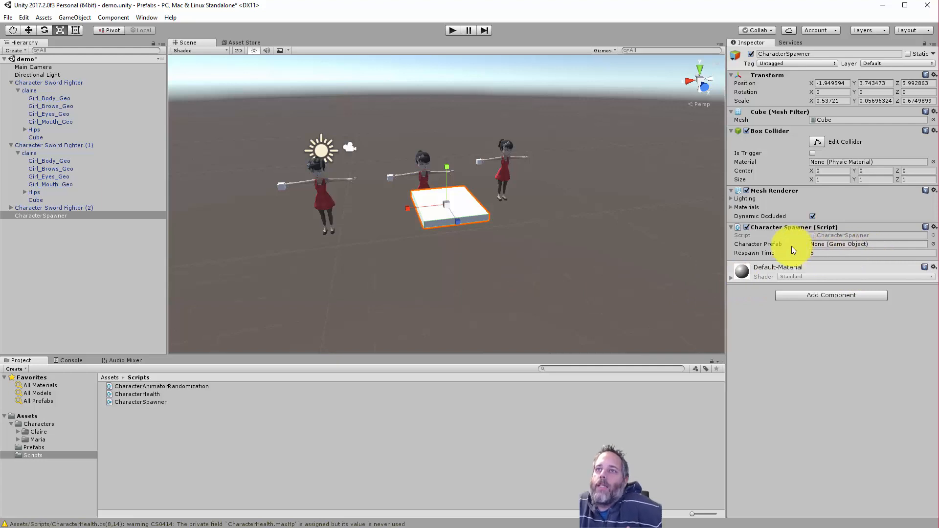
Step: Drop the Character Sword Fighter prefab into the Character Prefab slot and collapse both scene characters
{"action": "left_click", "coordinate": [866, 244]}
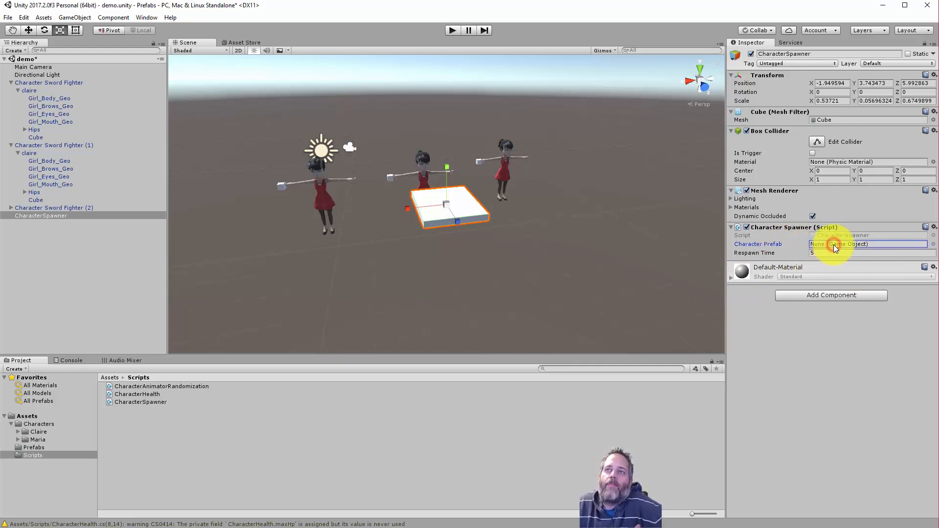
{"action": "left_click", "coordinate": [29, 448]}
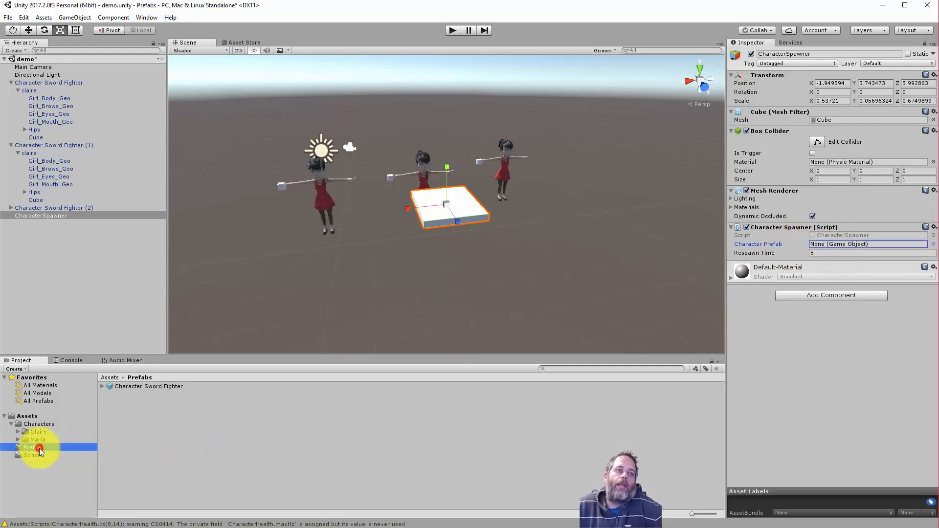
{"action": "left_click", "coordinate": [29, 448]}
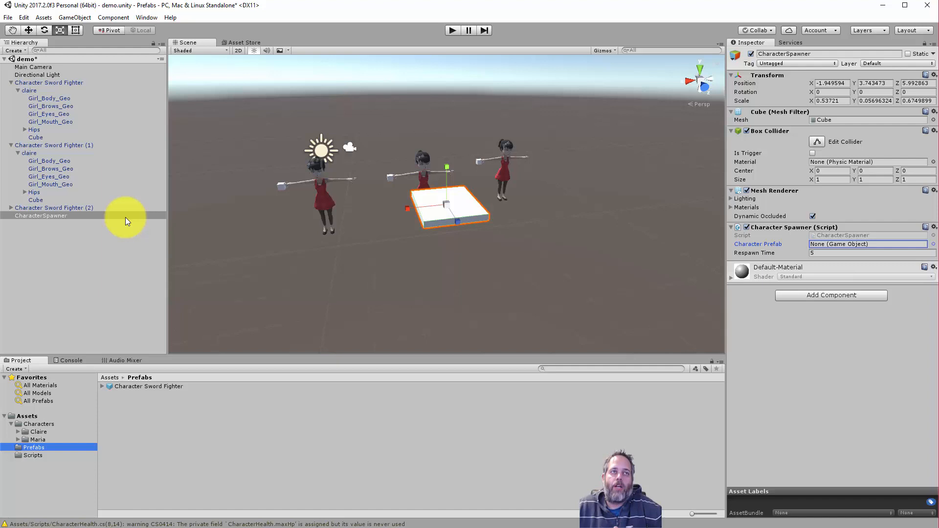
{"action": "left_click", "coordinate": [48, 82]}
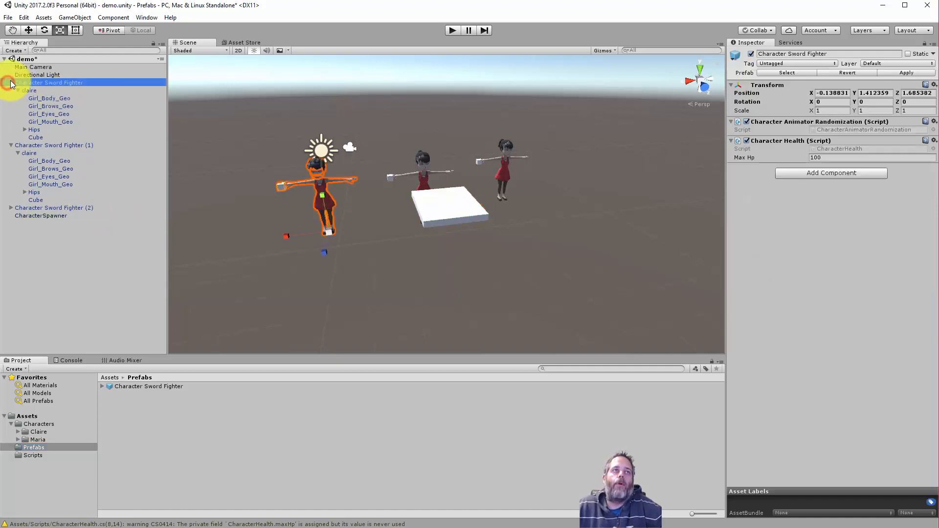
{"action": "left_click", "coordinate": [11, 82]}
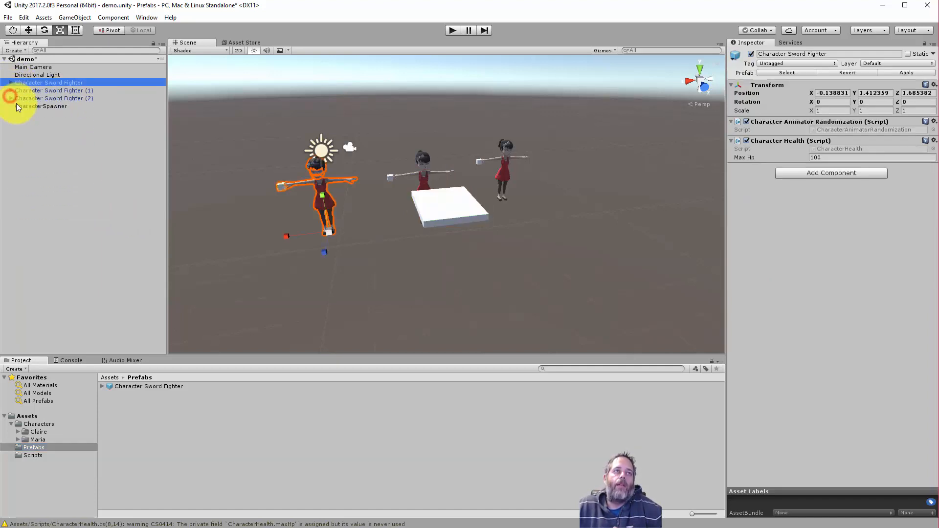
{"action": "left_click", "coordinate": [43, 107]}
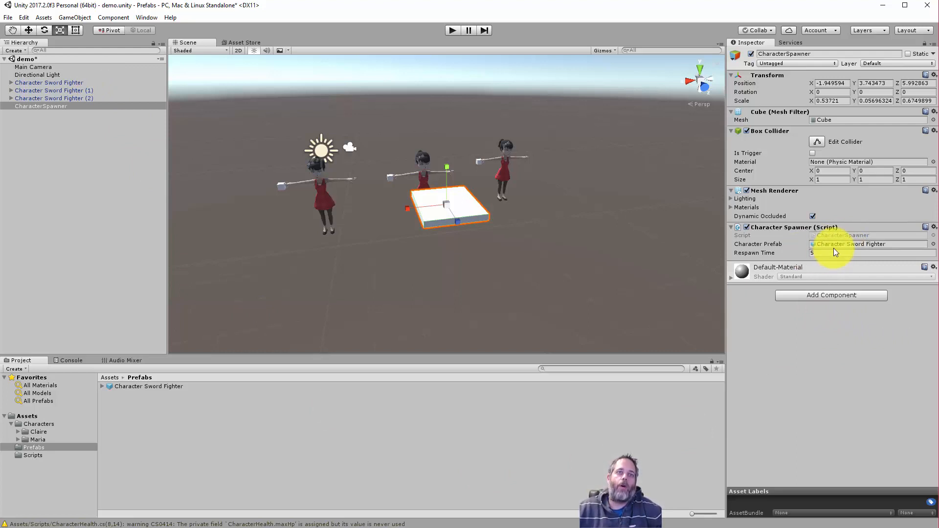
{"action": "left_click", "coordinate": [146, 387]}
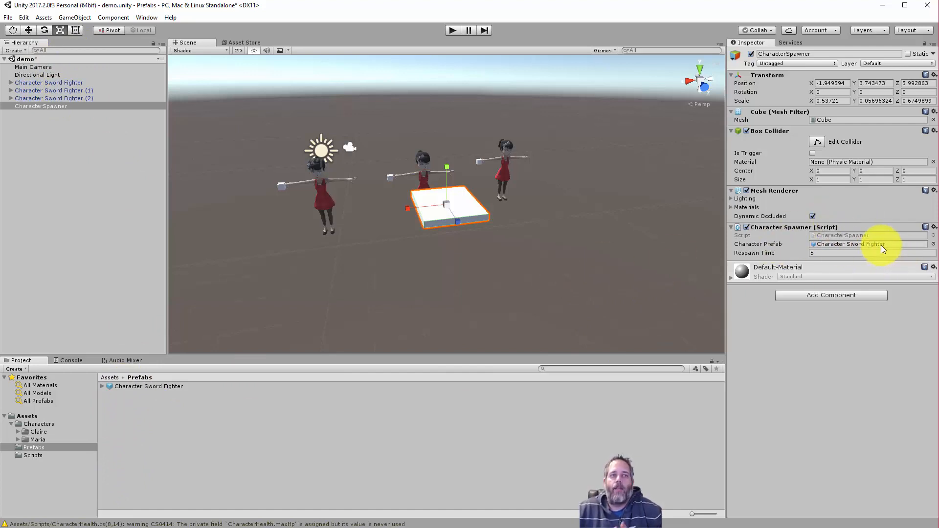
{"action": "left_click", "coordinate": [868, 244]}
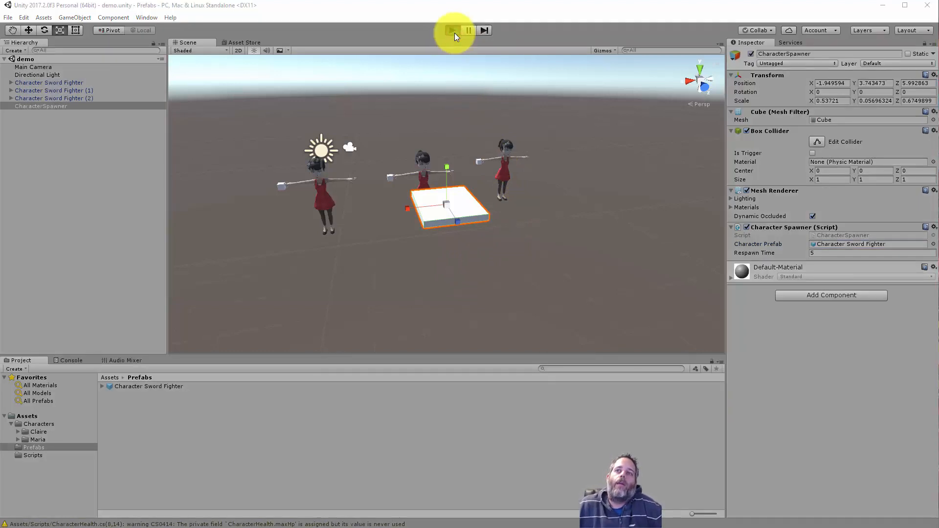
{"action": "left_click", "coordinate": [453, 30]}
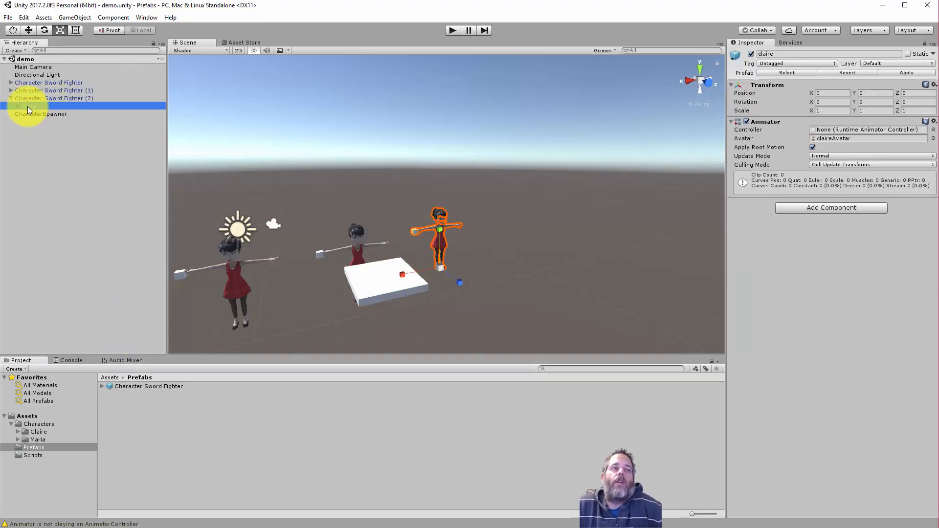
Step: Assign the Claire animator controller to the claire model in Character Sword Fighter (2)
{"action": "left_click", "coordinate": [28, 107]}
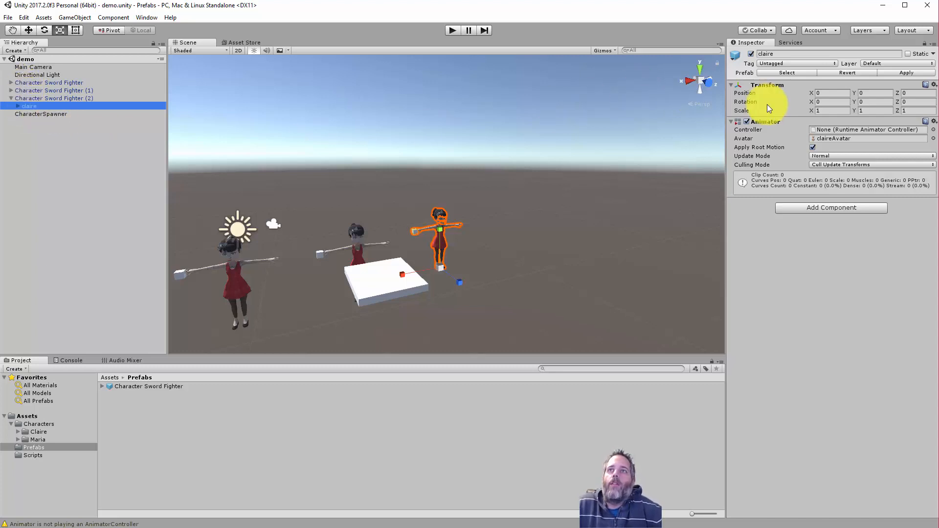
{"action": "mouse_move", "coordinate": [764, 144]}
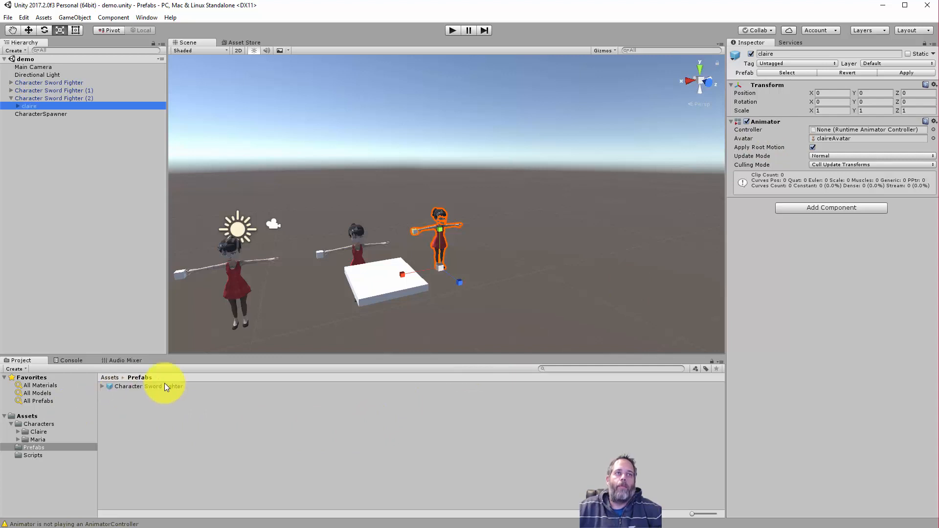
{"action": "mouse_move", "coordinate": [621, 332]}
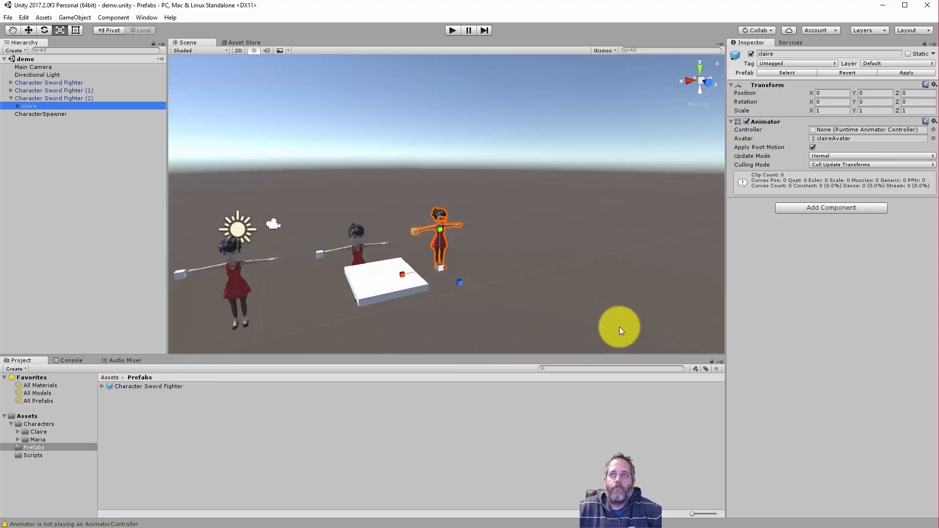
{"action": "mouse_move", "coordinate": [721, 182]}
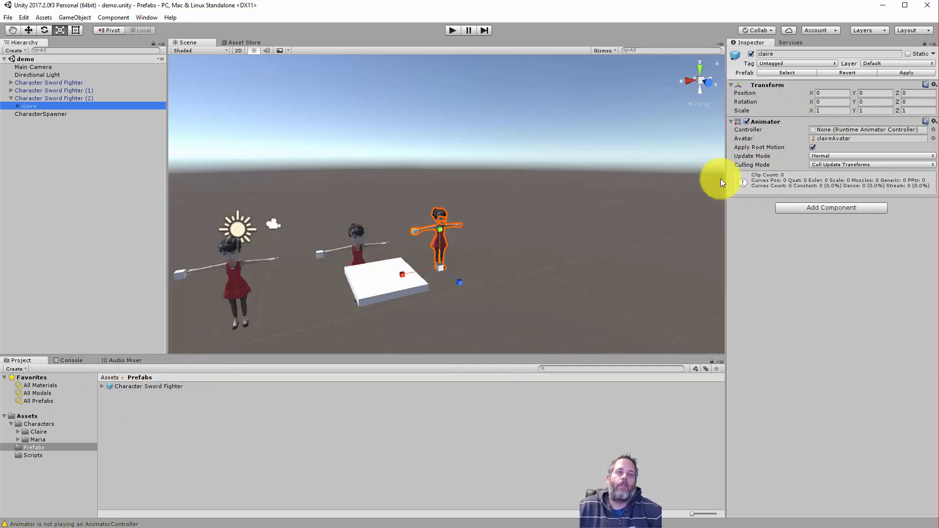
{"action": "left_click", "coordinate": [37, 432]}
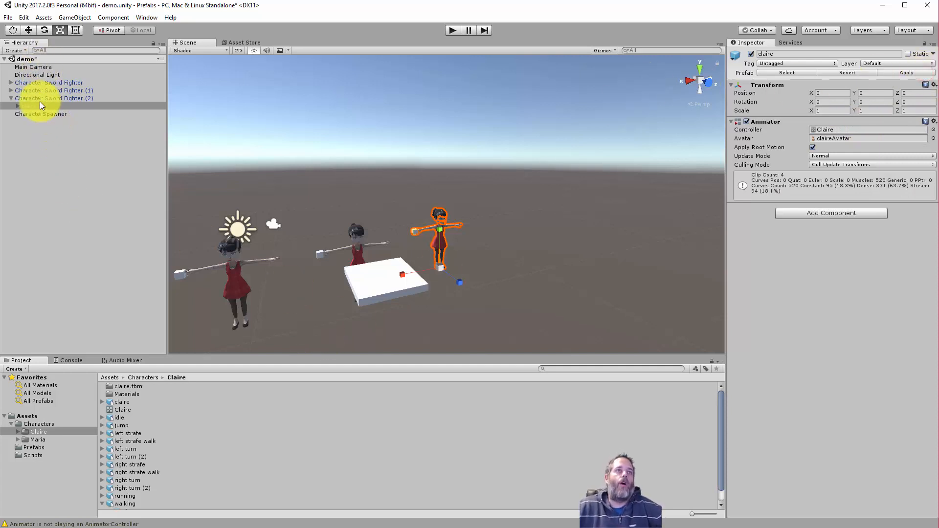
{"action": "left_click", "coordinate": [12, 98]}
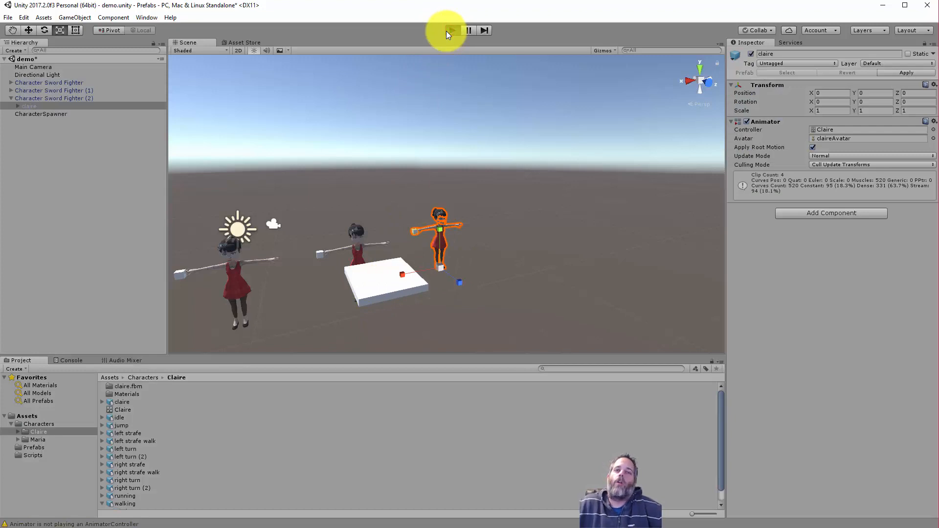
{"action": "left_click", "coordinate": [452, 29]}
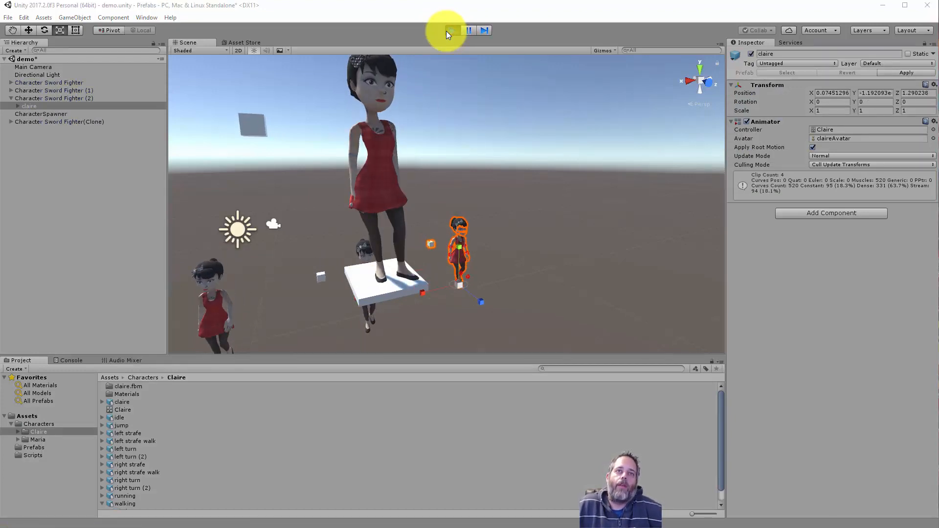
{"action": "left_click", "coordinate": [452, 30]}
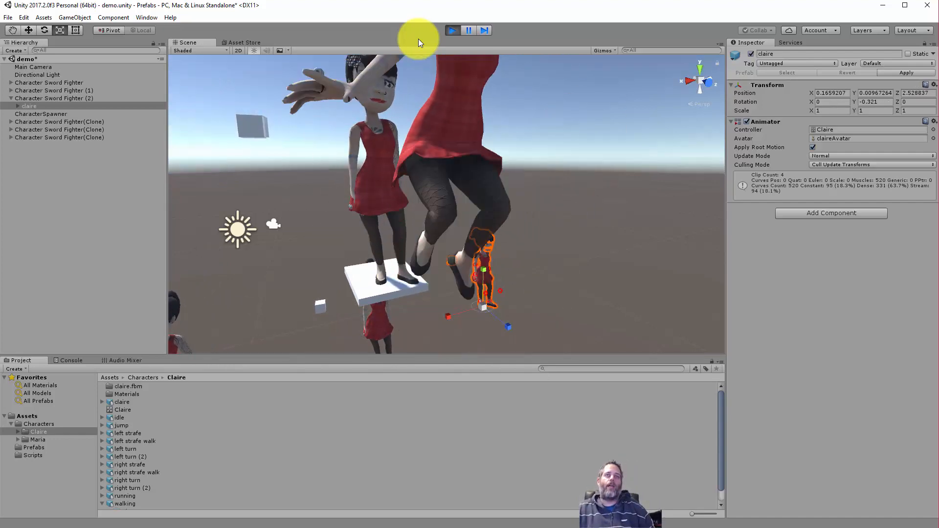
{"action": "left_click", "coordinate": [452, 30]}
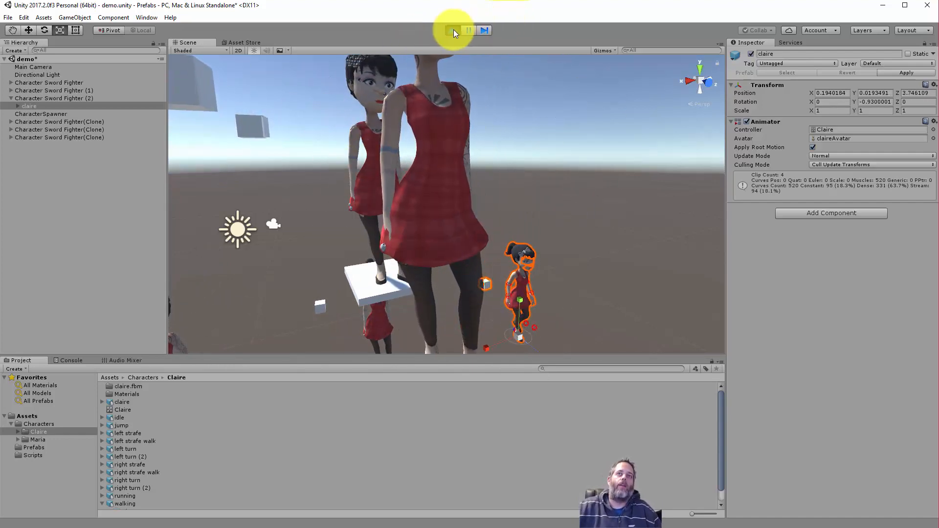
{"action": "left_click", "coordinate": [453, 30]}
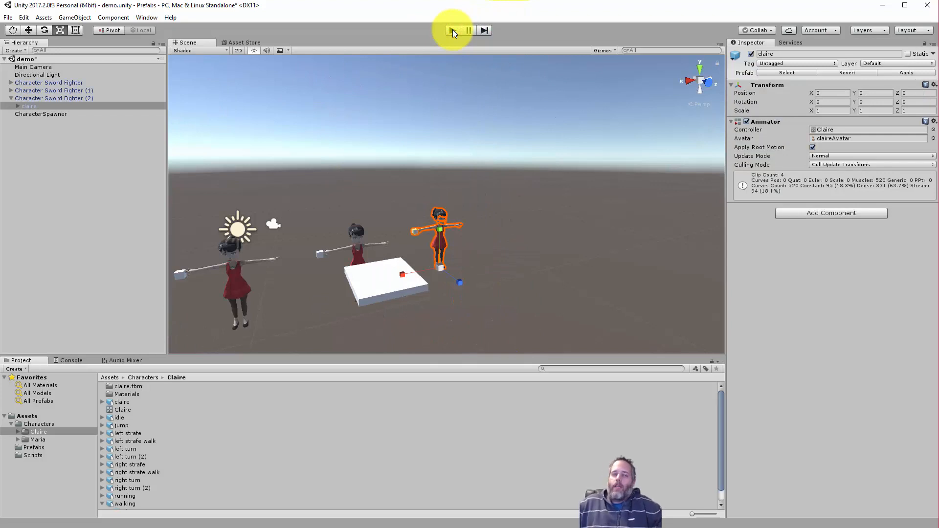